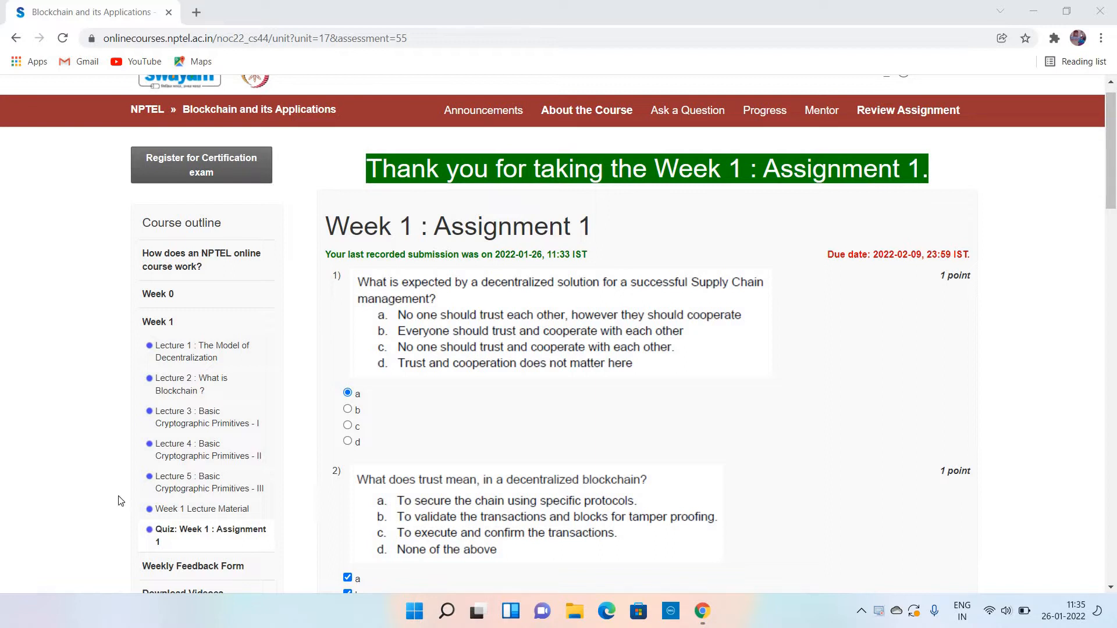
{"action": "mouse_move", "coordinate": [824, 383]}
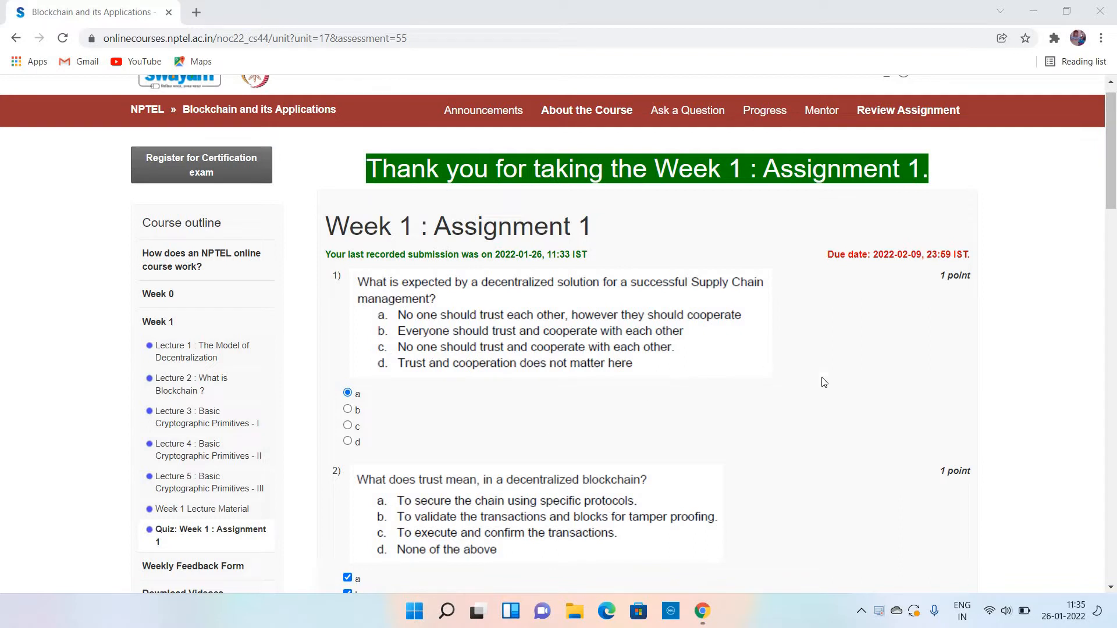
{"action": "mouse_move", "coordinate": [840, 383]}
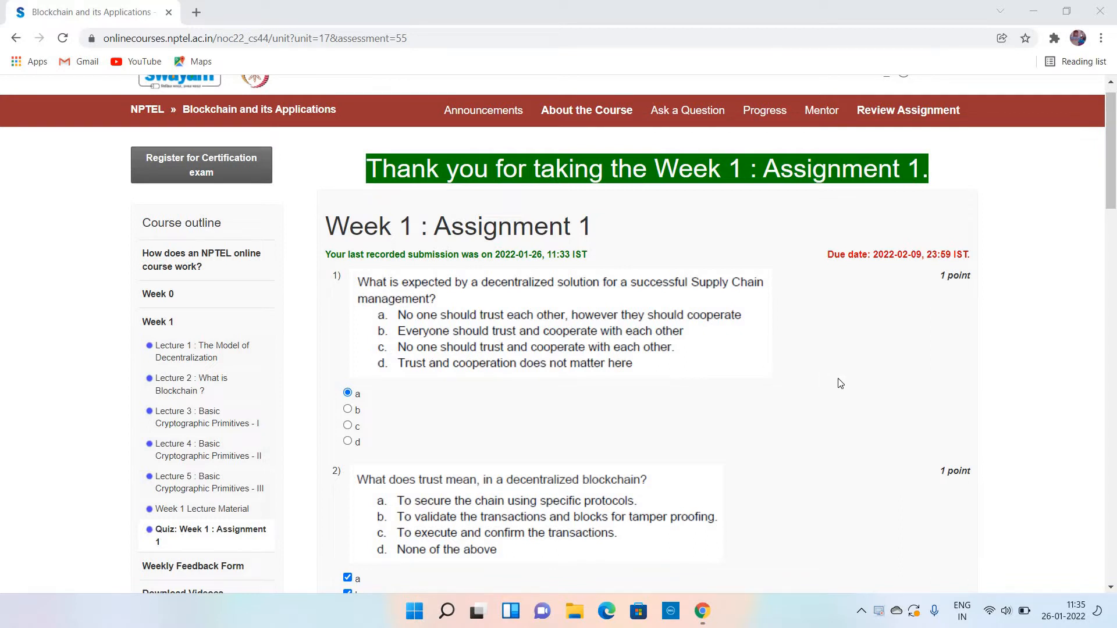
{"action": "mouse_move", "coordinate": [888, 251]}
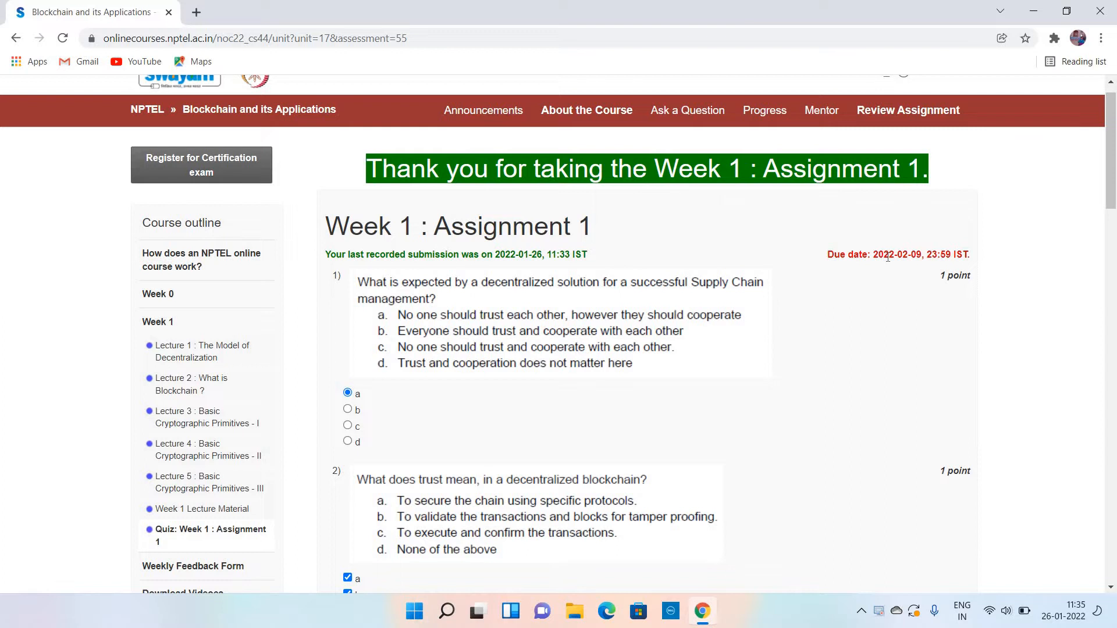
{"action": "mouse_move", "coordinate": [876, 266]}
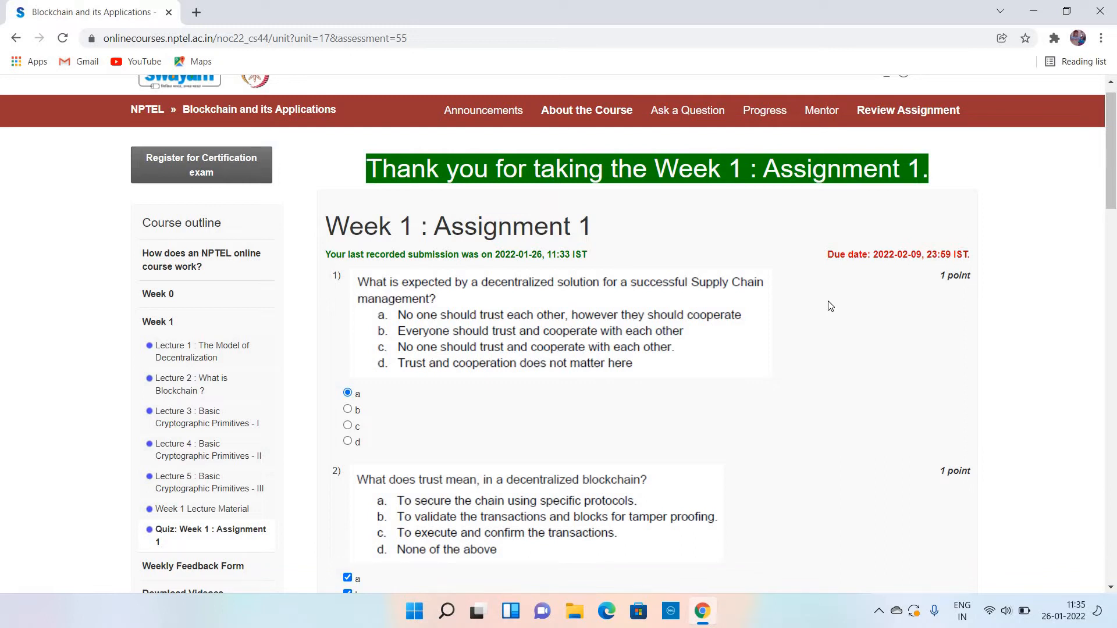
{"action": "mouse_move", "coordinate": [805, 290]}
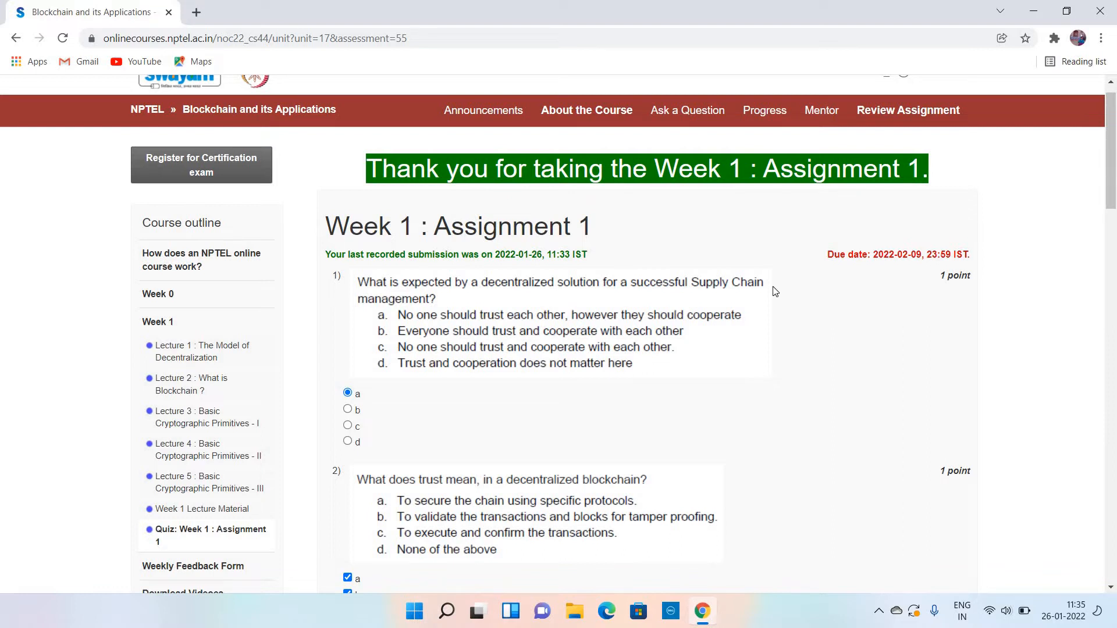
{"action": "mouse_move", "coordinate": [797, 316]}
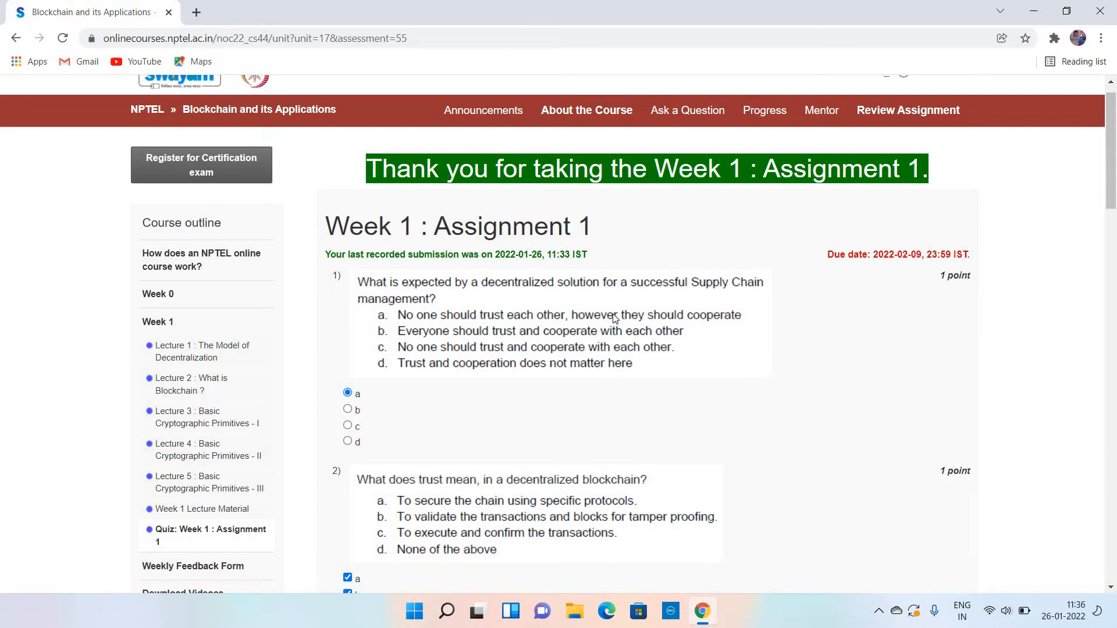
{"action": "mouse_move", "coordinate": [575, 329]}
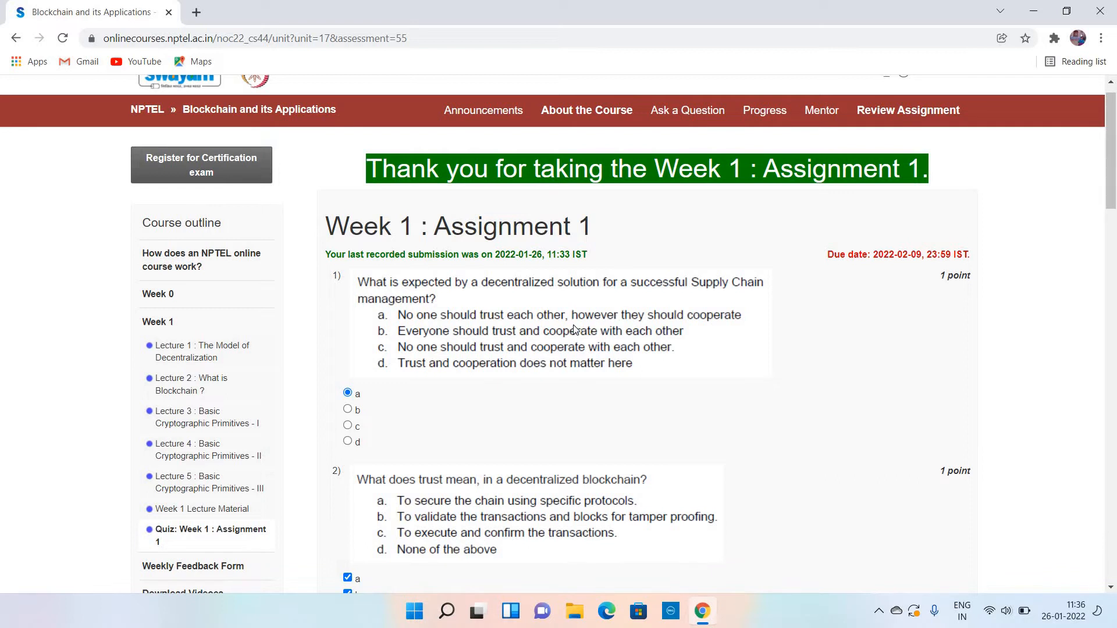
{"action": "mouse_move", "coordinate": [745, 330]}
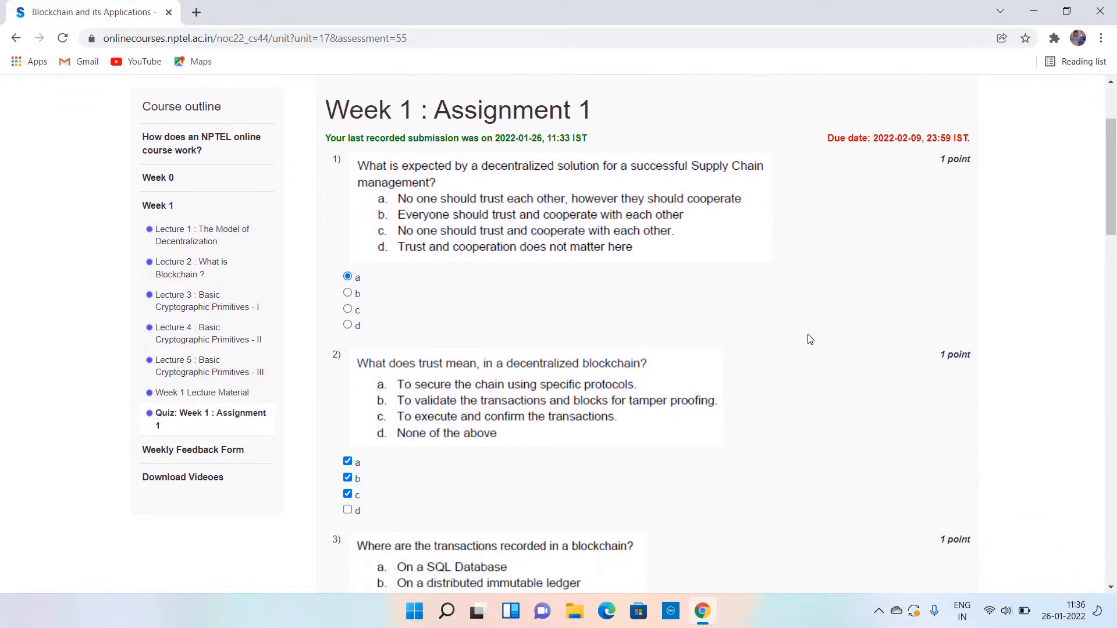
- Scroll past question 2's answers a, b and c to question 3's answer b
{"action": "scroll", "scroll_direction": "down", "scroll_amount": 3}
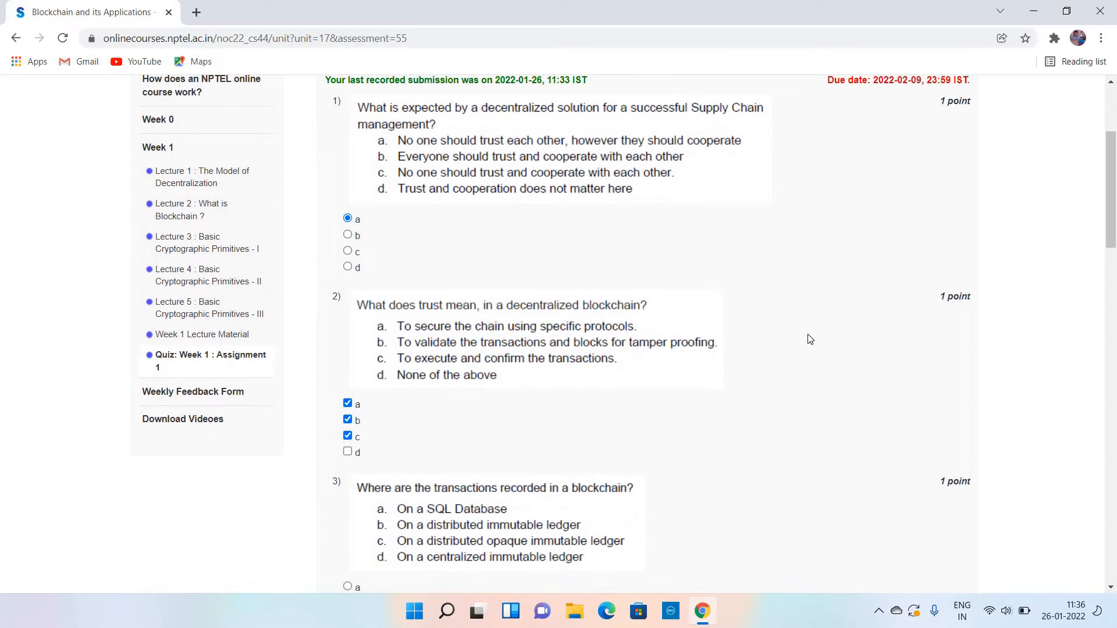
{"action": "scroll", "scroll_direction": "down", "scroll_amount": 3}
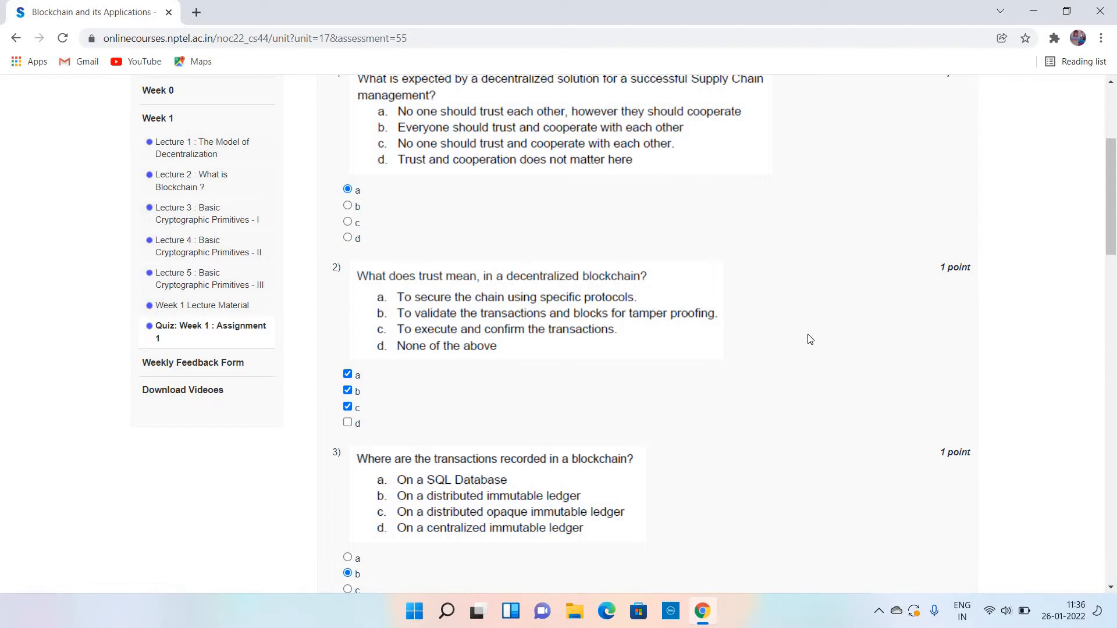
{"action": "mouse_move", "coordinate": [600, 308]}
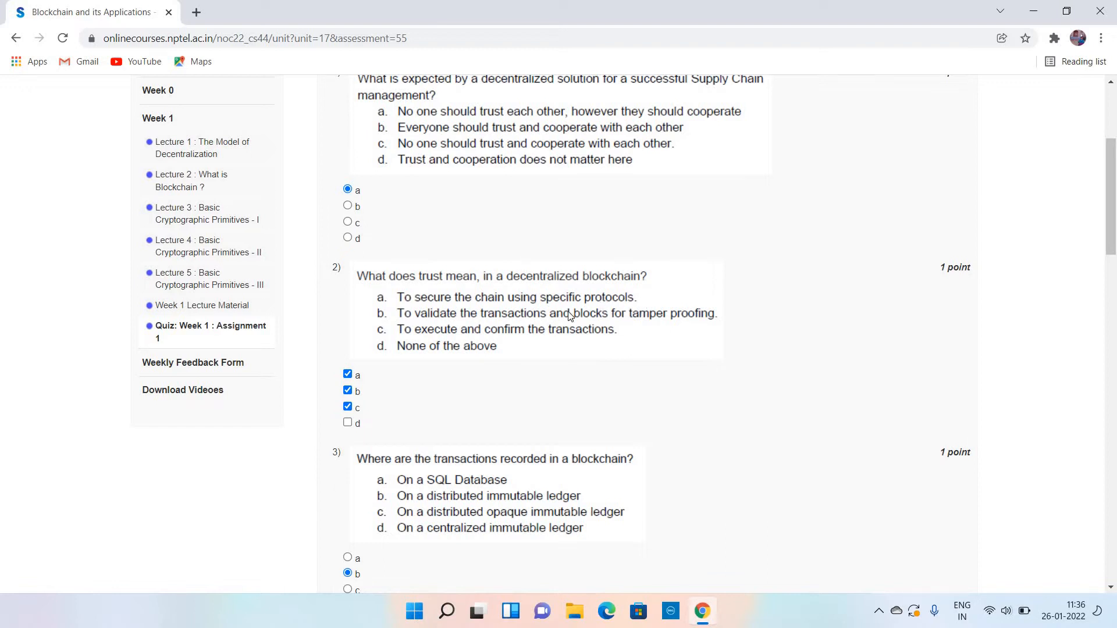
{"action": "mouse_move", "coordinate": [656, 319]}
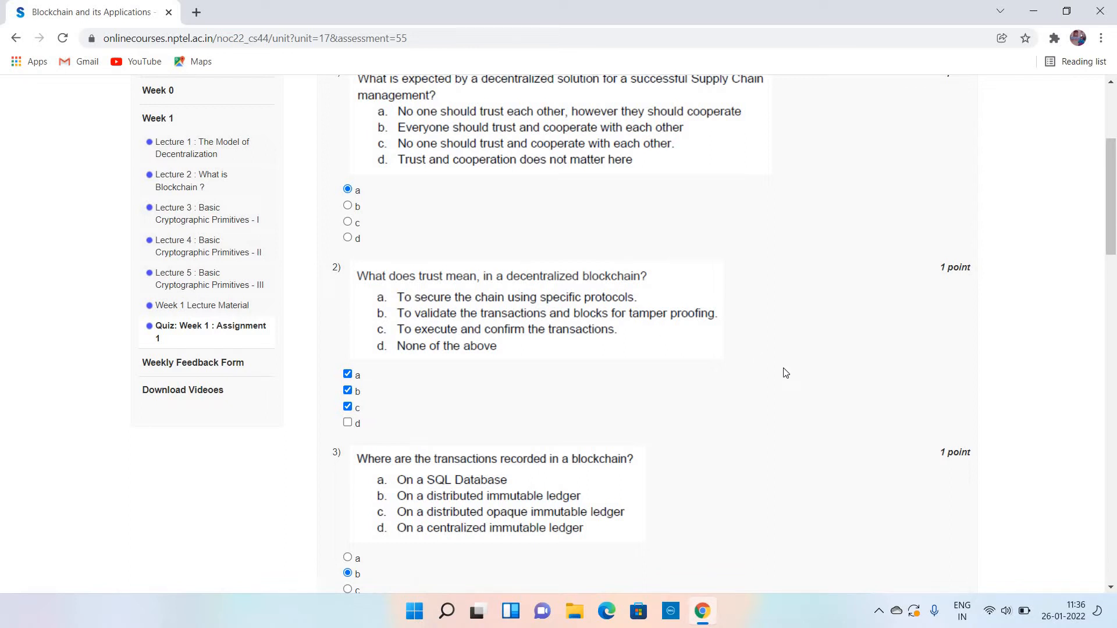
- Scroll down to question 4, confirming answer b (a one way function), and question 5's answer a
{"action": "scroll", "scroll_direction": "down", "scroll_amount": 3}
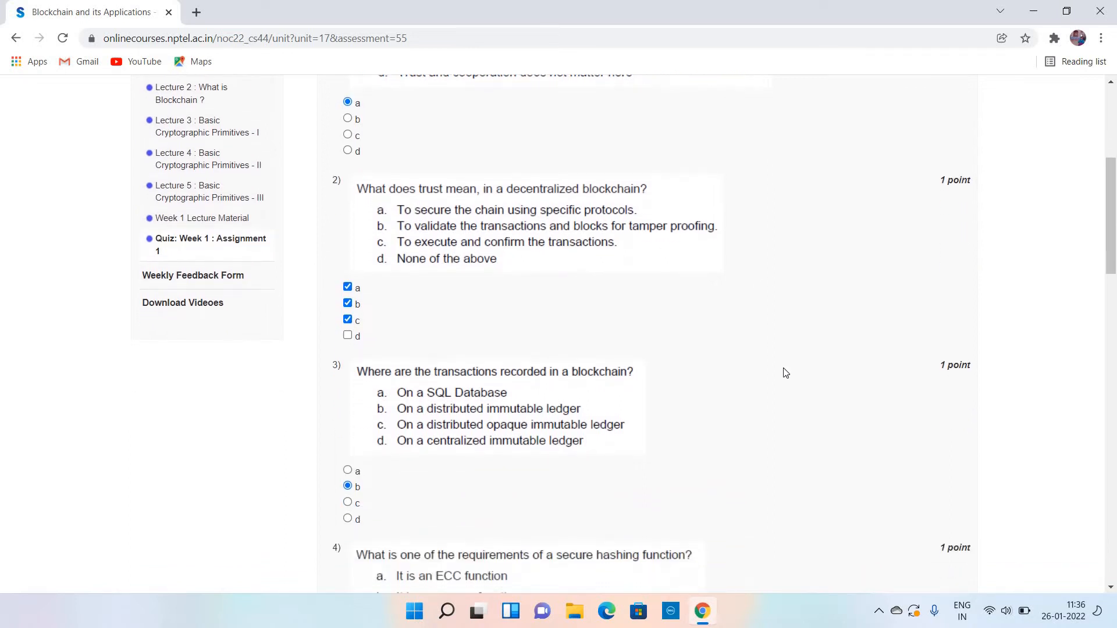
{"action": "scroll", "scroll_direction": "down", "scroll_amount": 3}
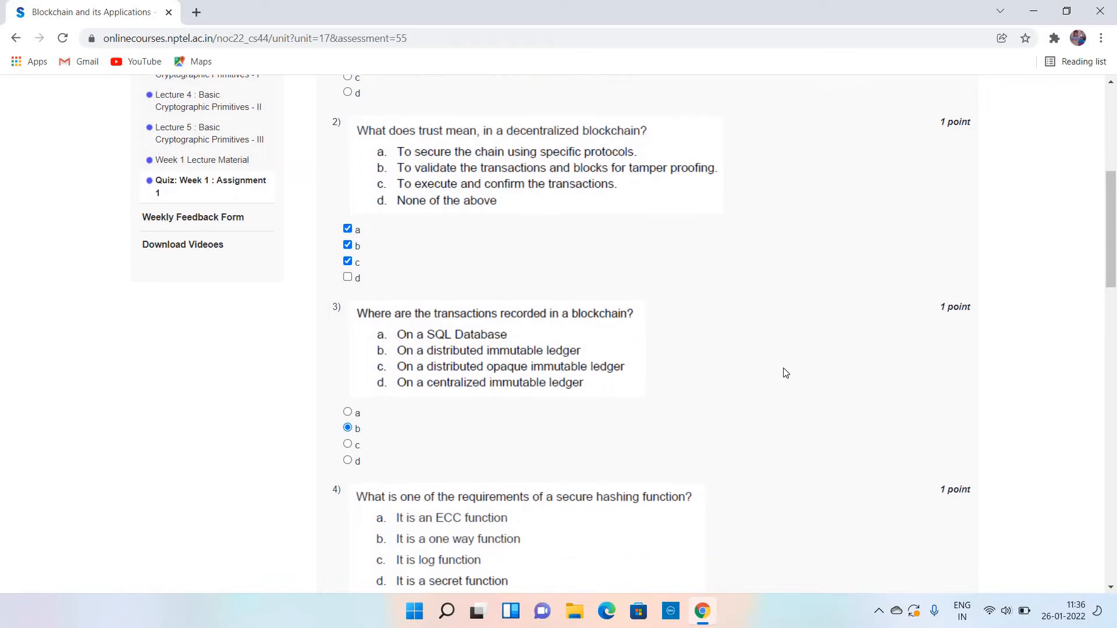
{"action": "scroll", "scroll_direction": "down", "scroll_amount": 3}
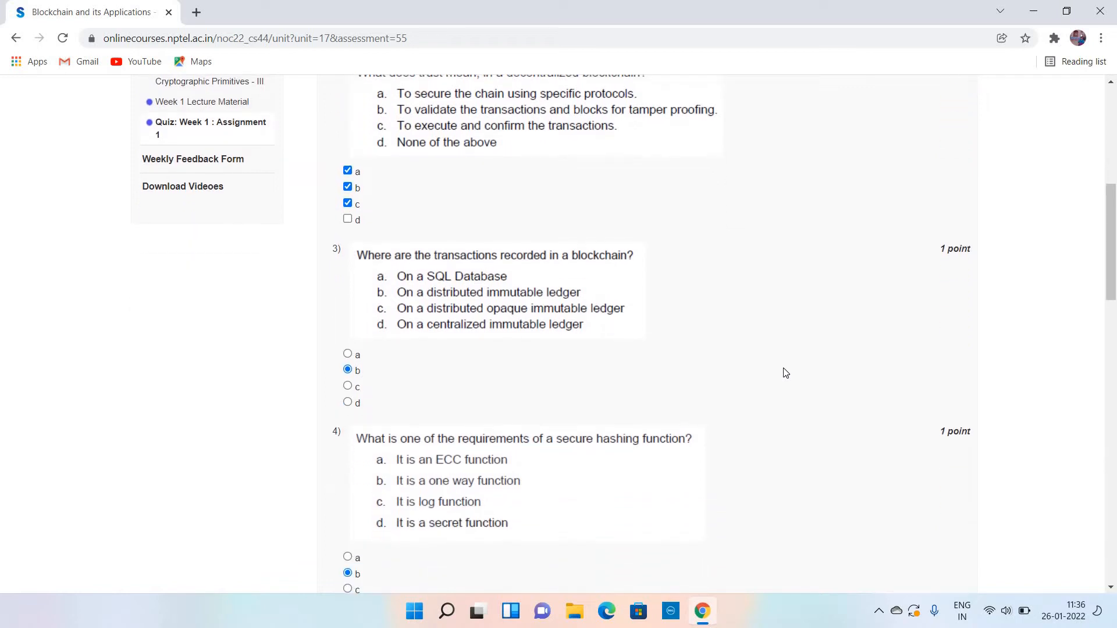
{"action": "mouse_move", "coordinate": [629, 324]}
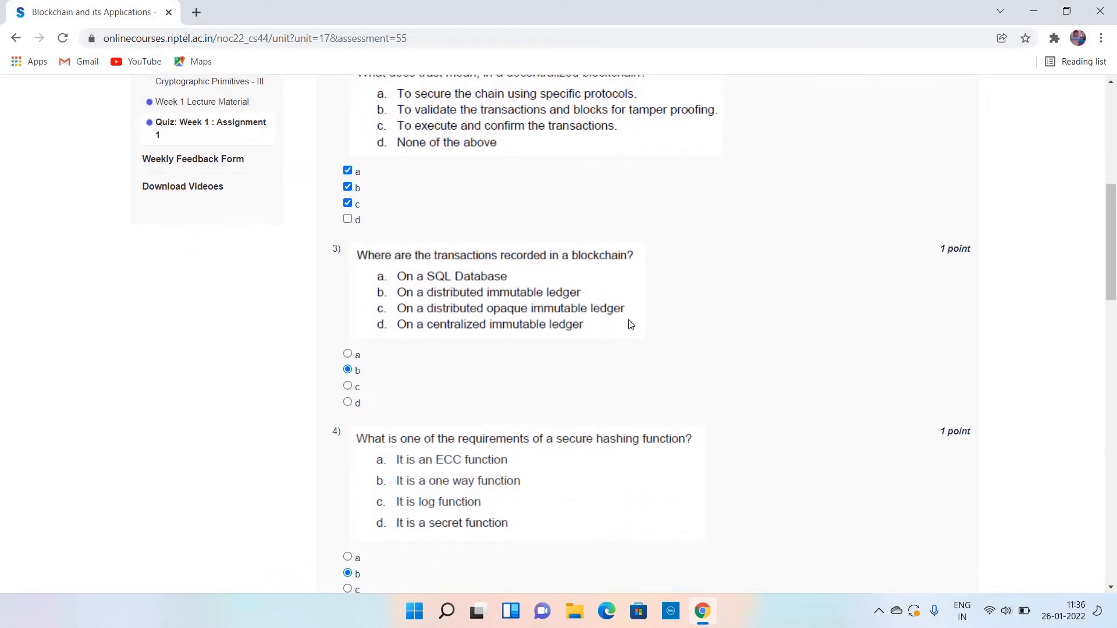
{"action": "mouse_move", "coordinate": [558, 304]}
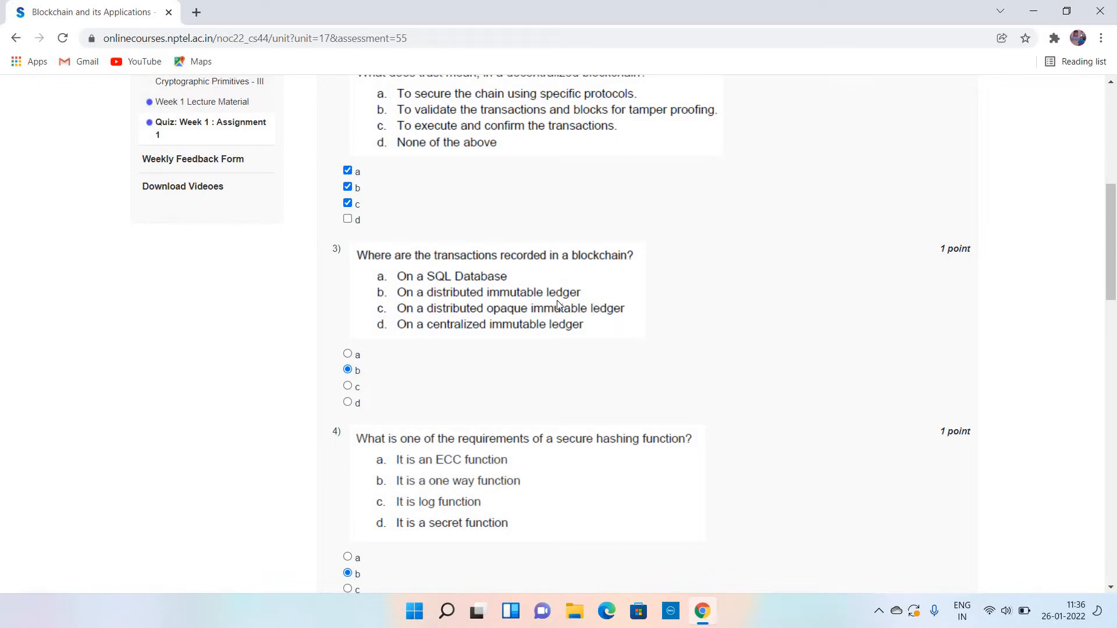
{"action": "mouse_move", "coordinate": [696, 327]}
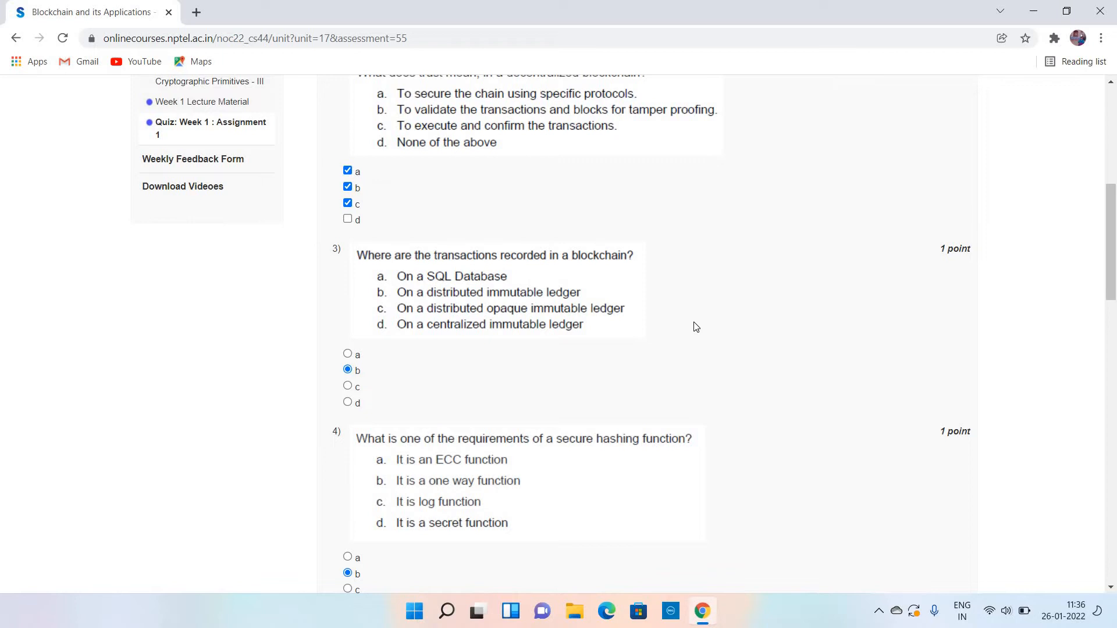
{"action": "scroll", "scroll_direction": "down", "scroll_amount": 3}
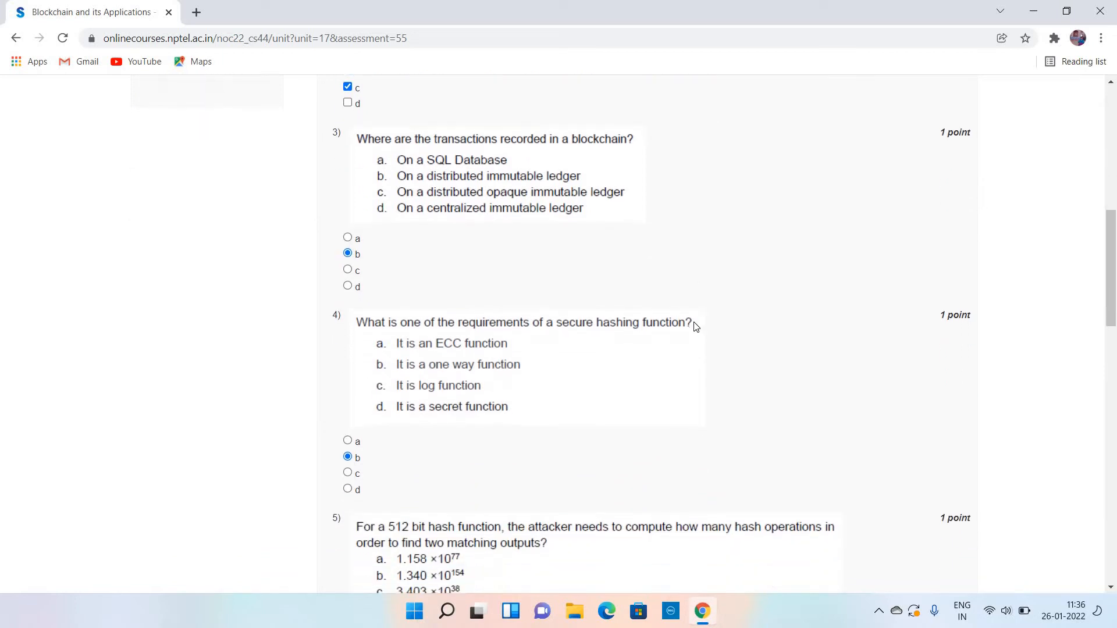
{"action": "scroll", "scroll_direction": "down", "scroll_amount": 3}
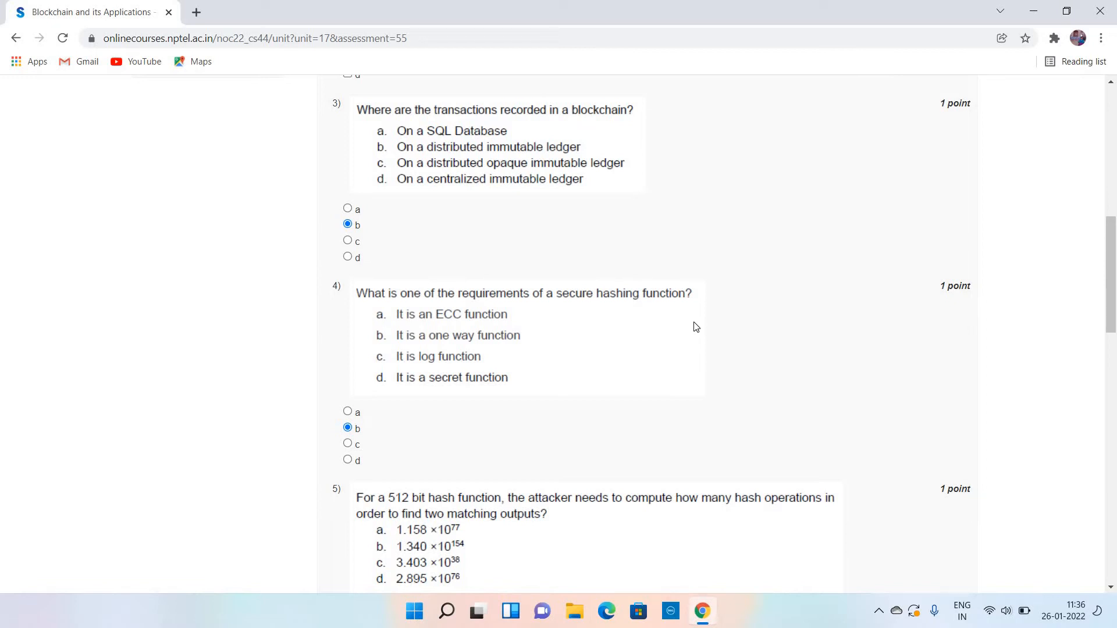
{"action": "scroll", "scroll_direction": "down", "scroll_amount": 3}
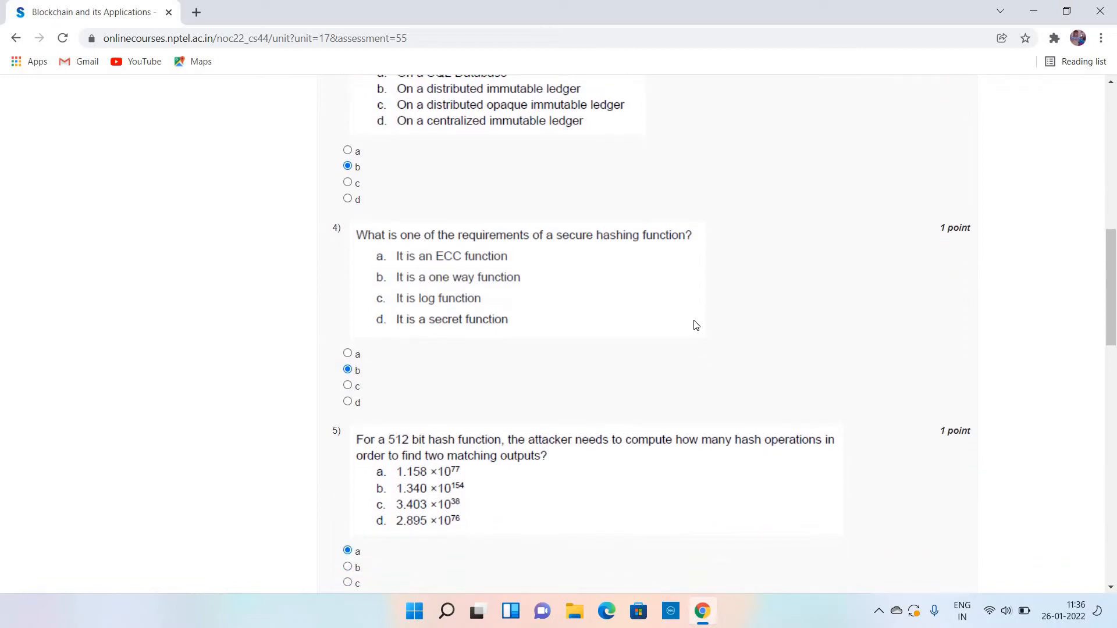
{"action": "mouse_move", "coordinate": [589, 285]}
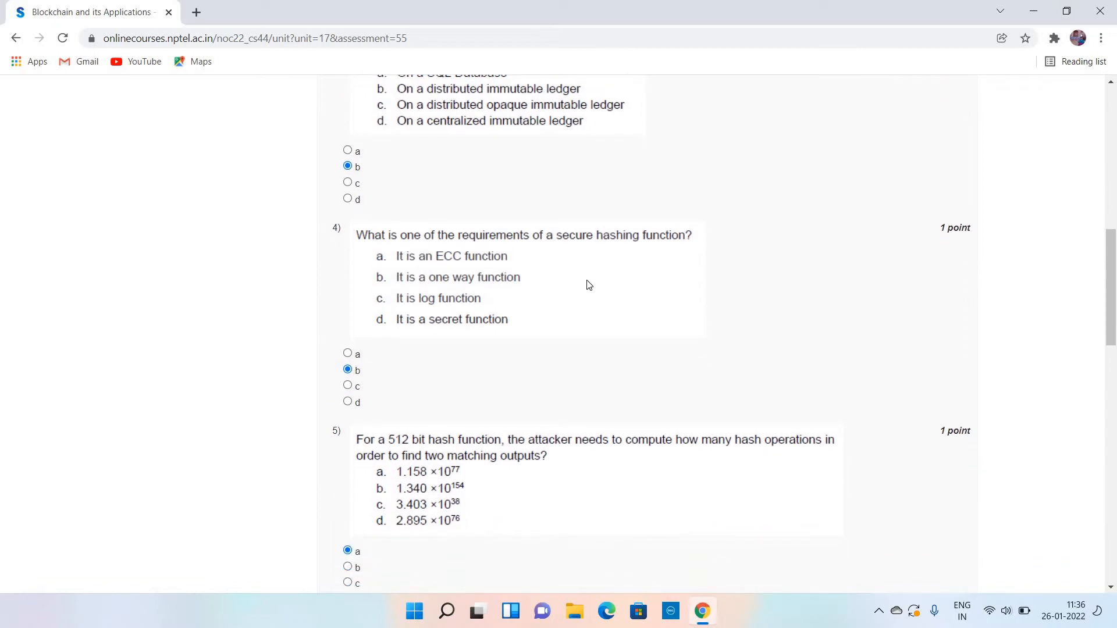
{"action": "mouse_move", "coordinate": [755, 285]}
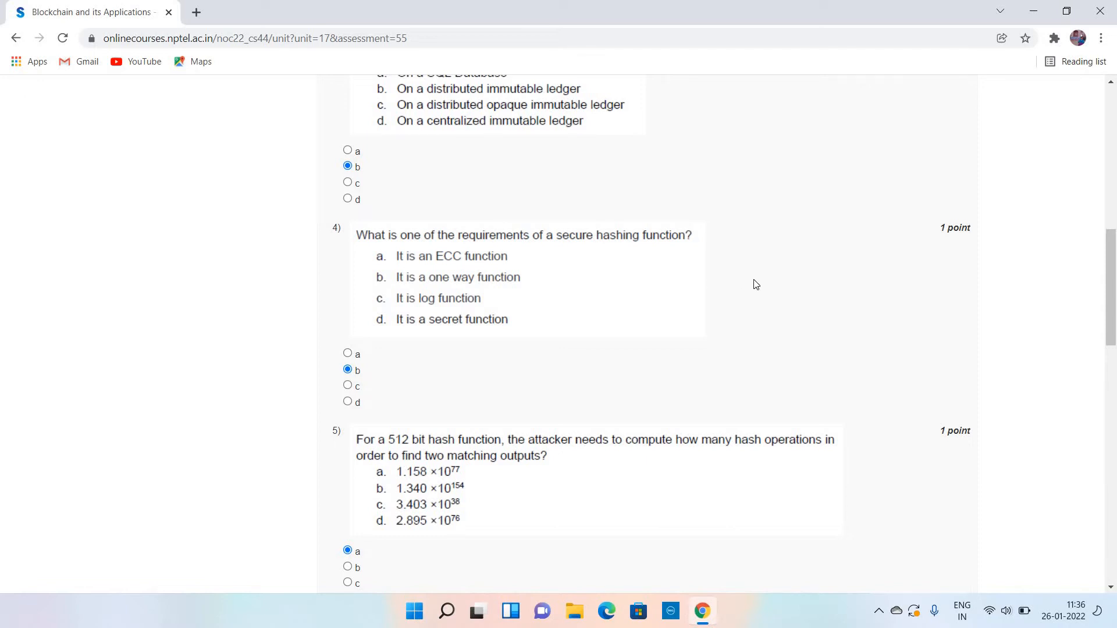
- Scroll through questions 6 to 8, showing answers c, a and b, and b (False)
{"action": "scroll", "scroll_direction": "down", "scroll_amount": 3}
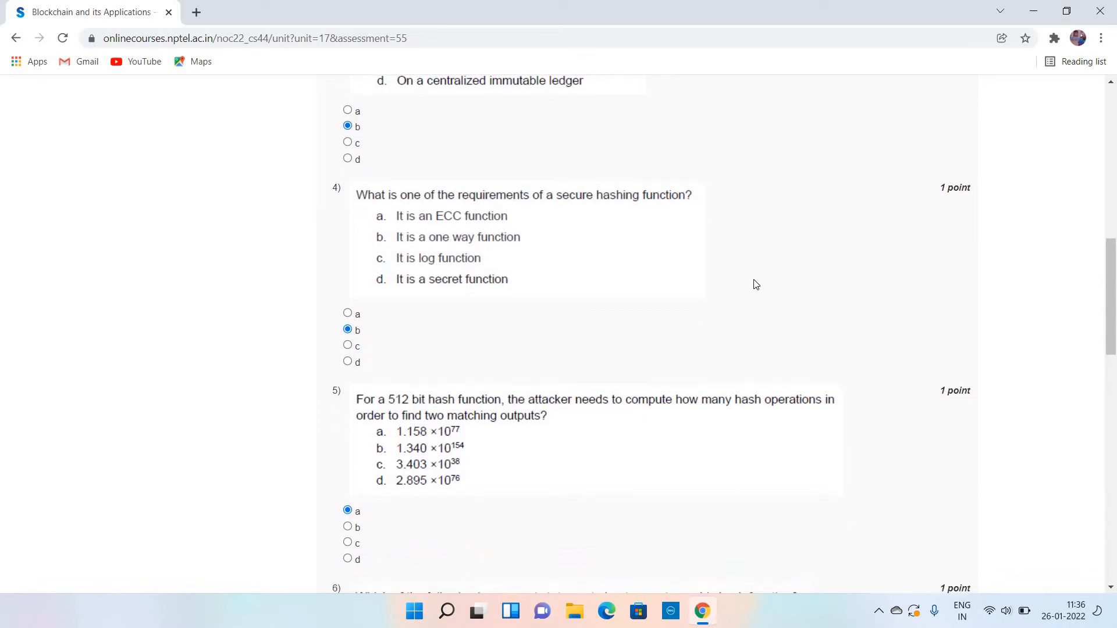
{"action": "scroll", "scroll_direction": "down", "scroll_amount": 3}
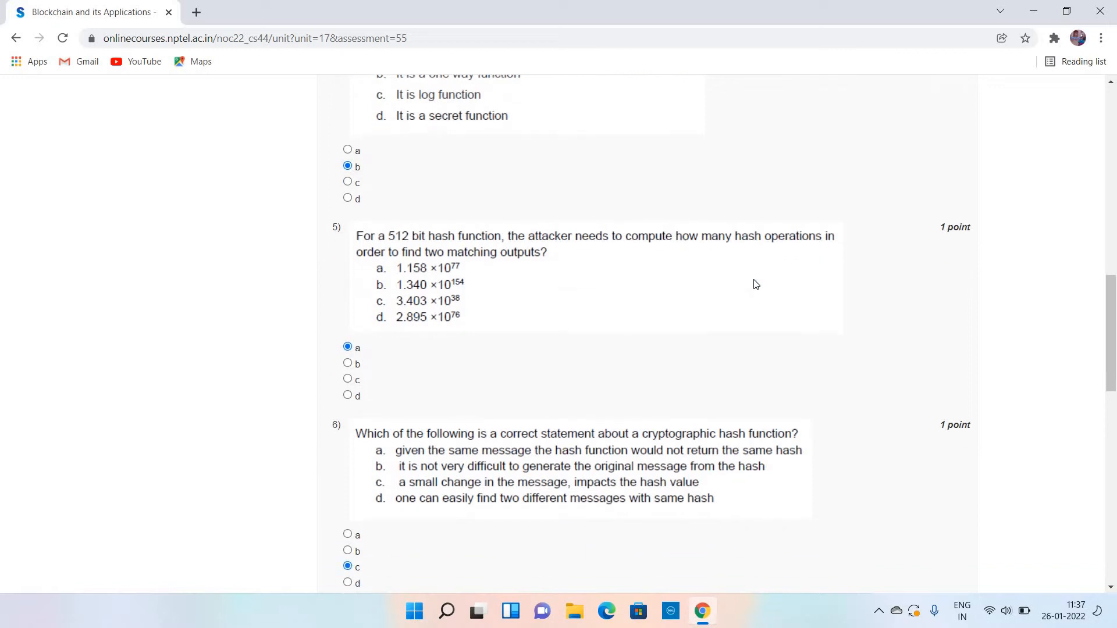
{"action": "scroll", "scroll_direction": "down", "scroll_amount": 3}
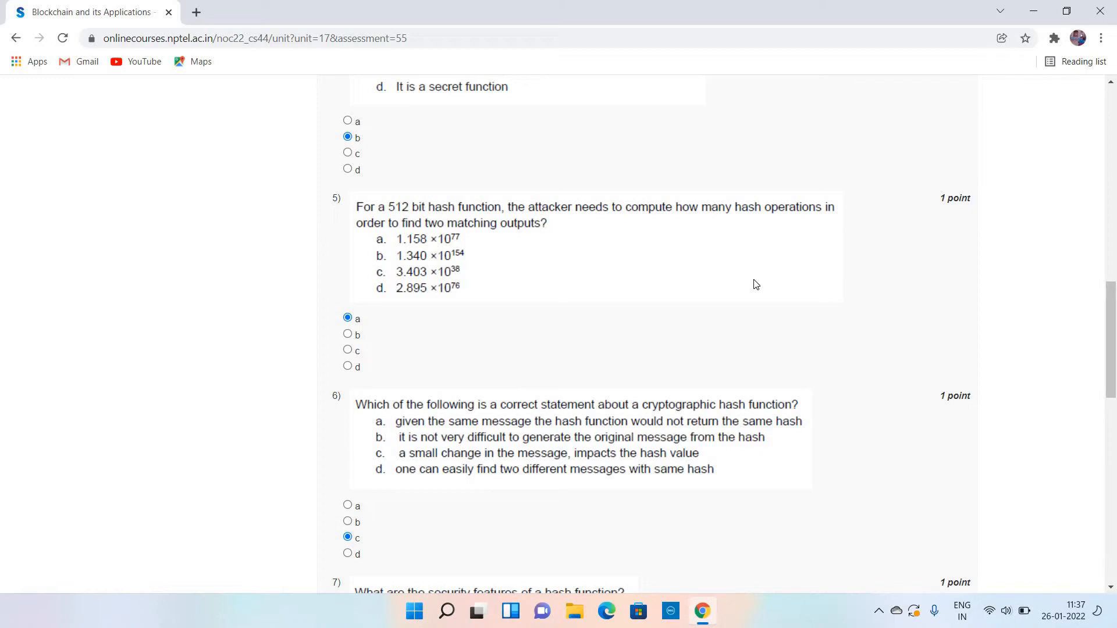
{"action": "mouse_move", "coordinate": [742, 259]}
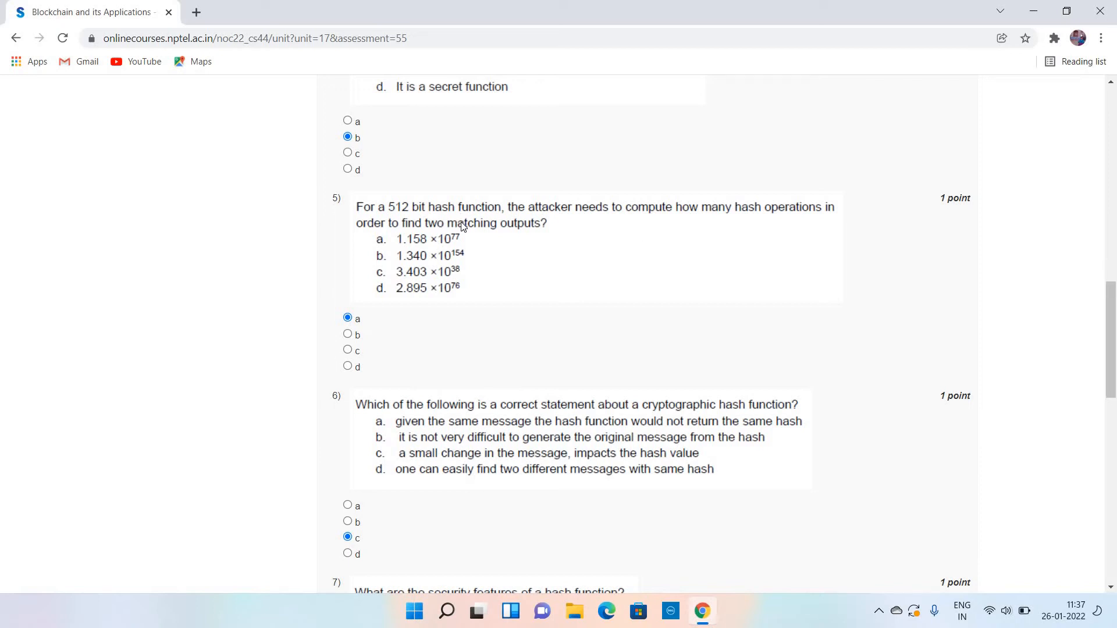
{"action": "mouse_move", "coordinate": [443, 240]}
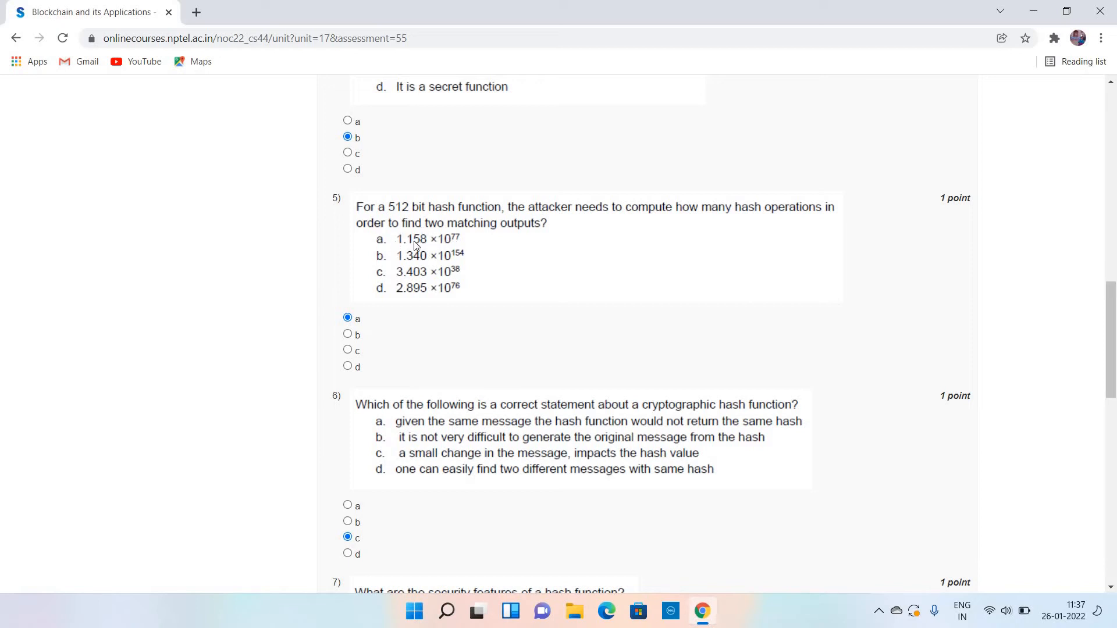
{"action": "mouse_move", "coordinate": [442, 247]}
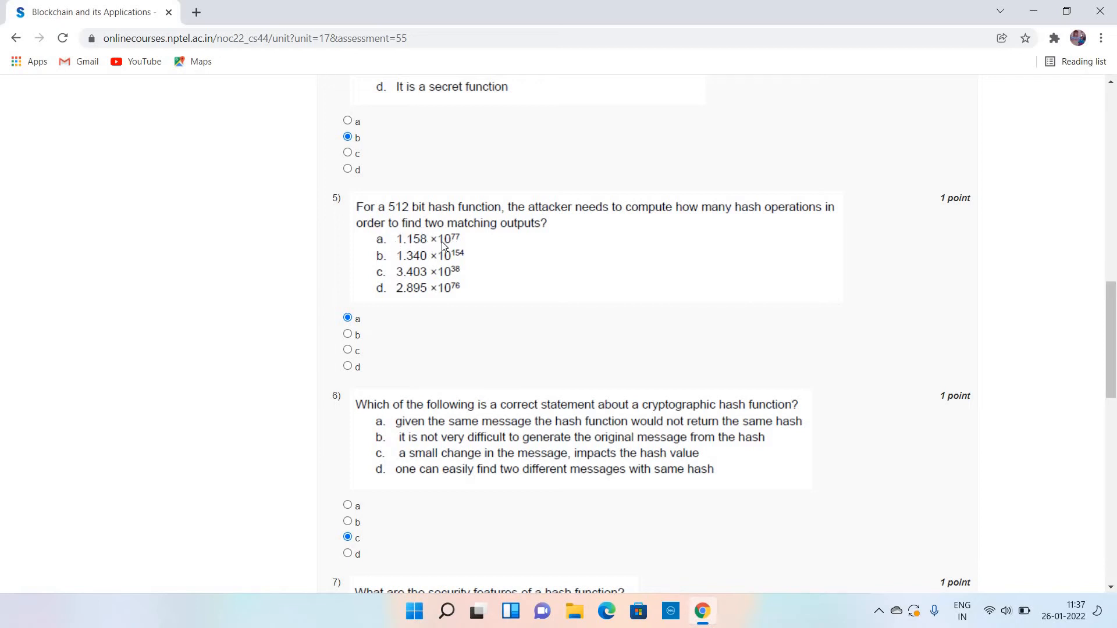
{"action": "mouse_move", "coordinate": [690, 426]}
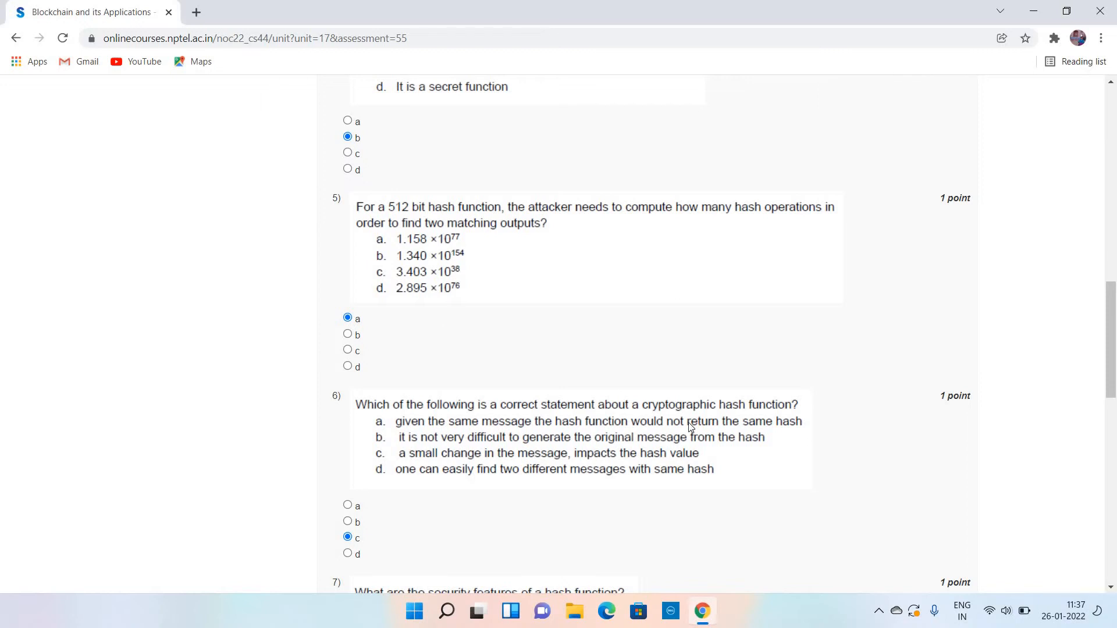
{"action": "mouse_move", "coordinate": [596, 363]}
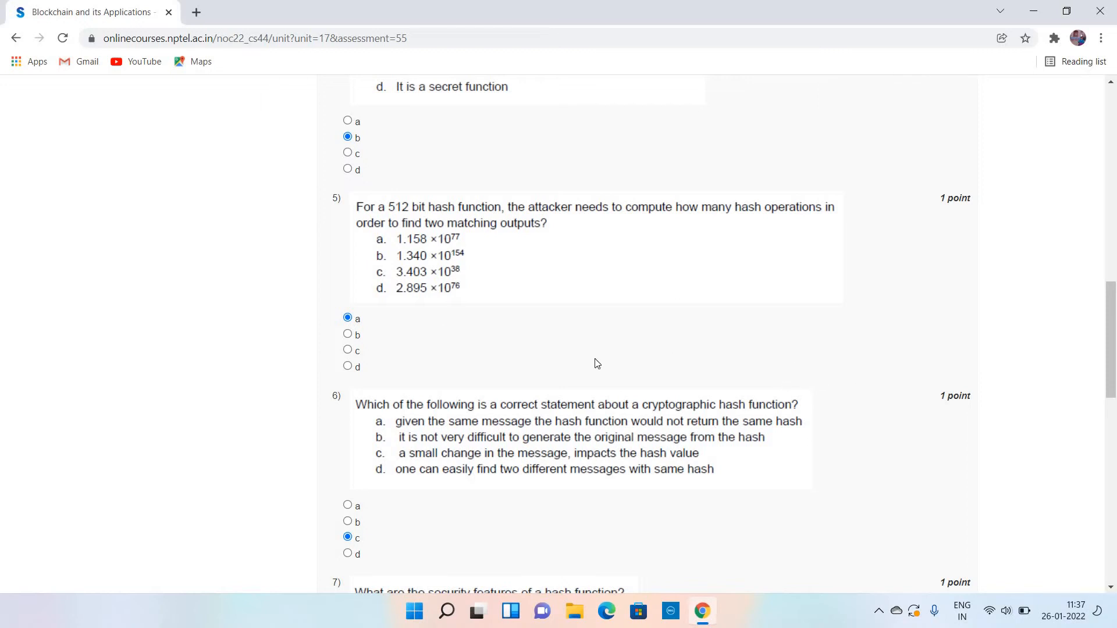
{"action": "mouse_move", "coordinate": [871, 383]}
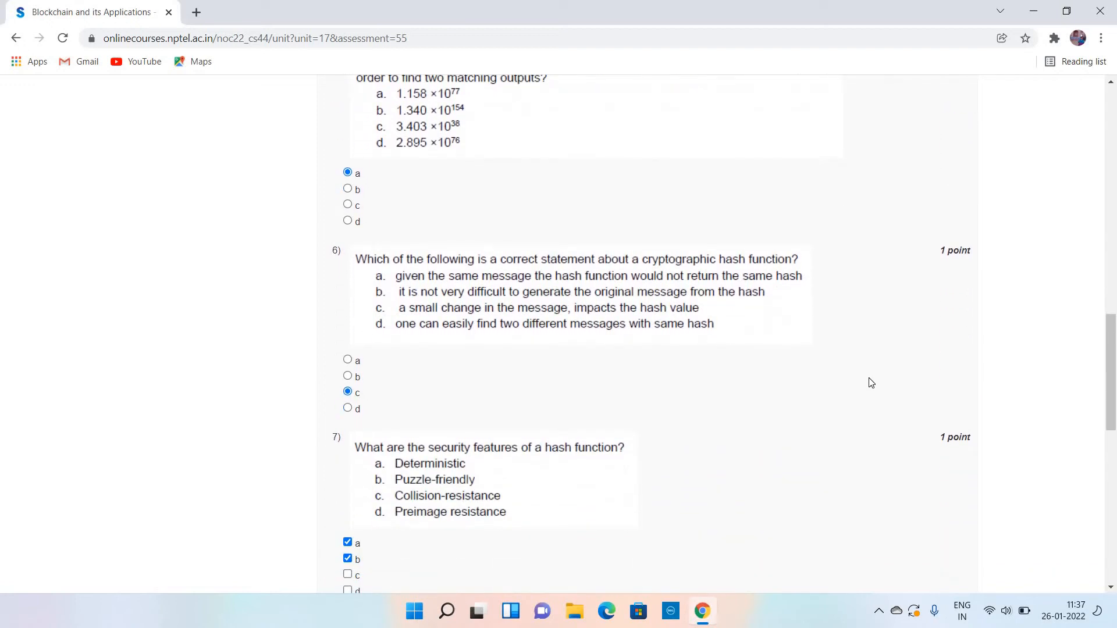
{"action": "scroll", "scroll_direction": "down", "scroll_amount": 3}
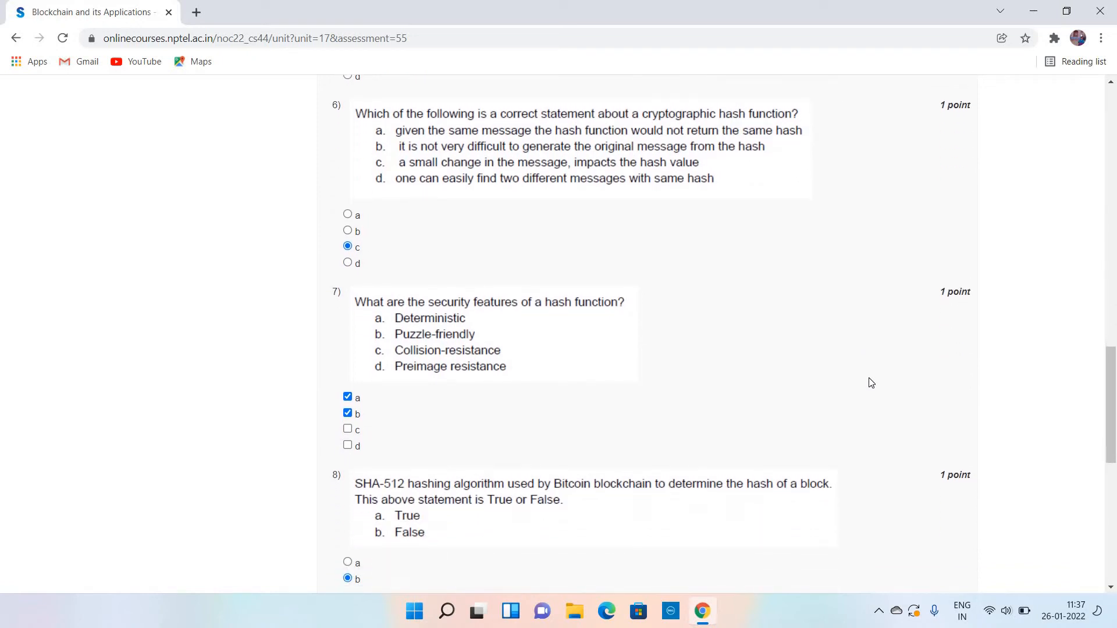
{"action": "mouse_move", "coordinate": [650, 193]}
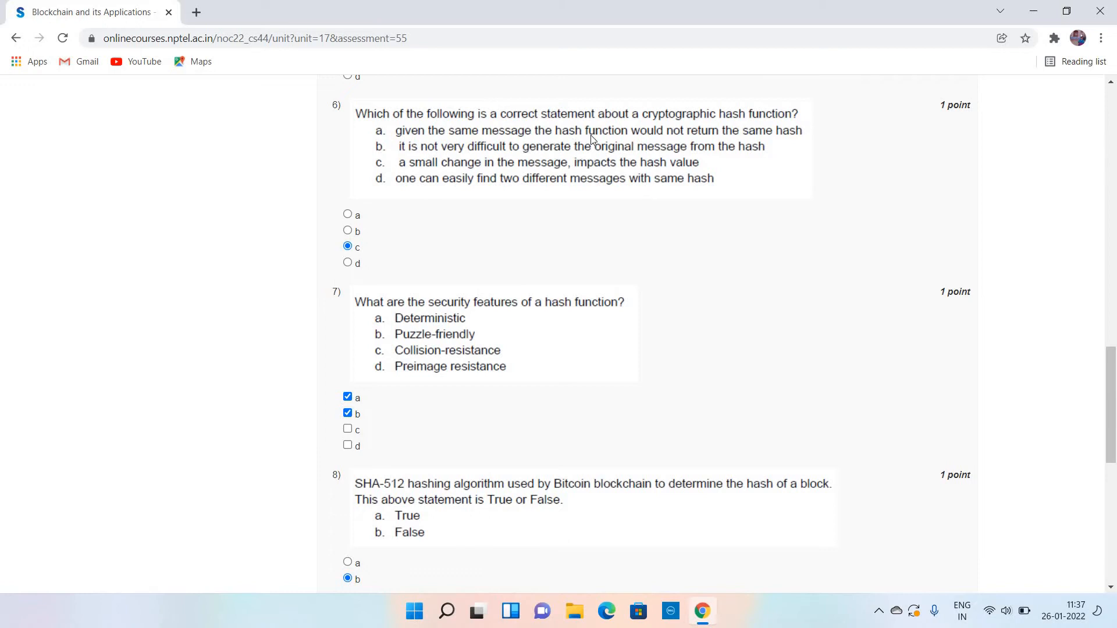
{"action": "mouse_move", "coordinate": [618, 140]}
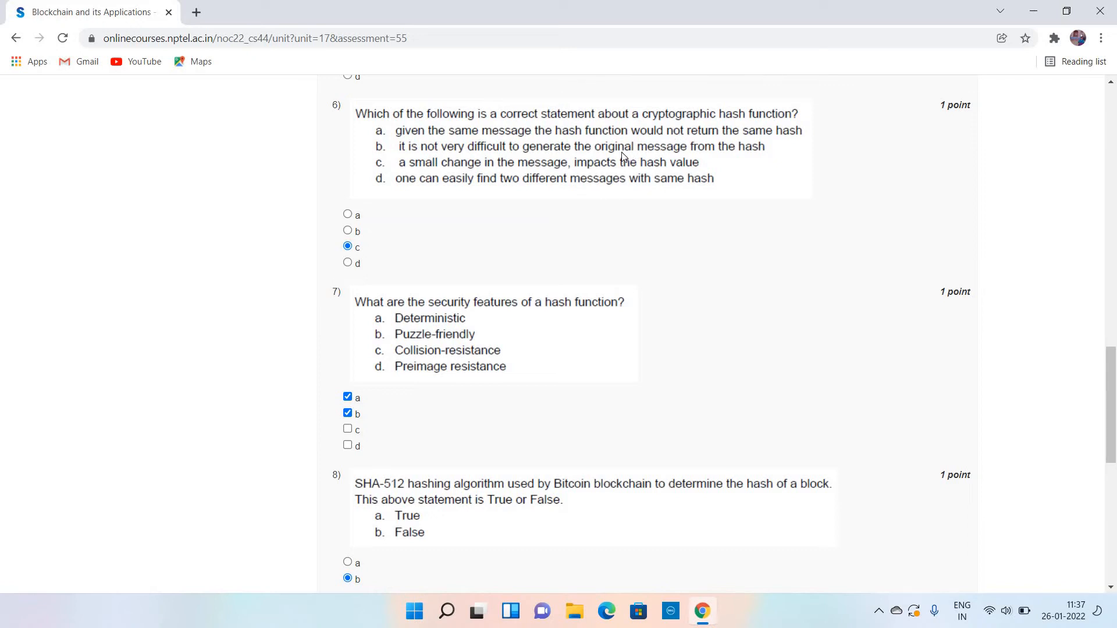
{"action": "mouse_move", "coordinate": [661, 157]}
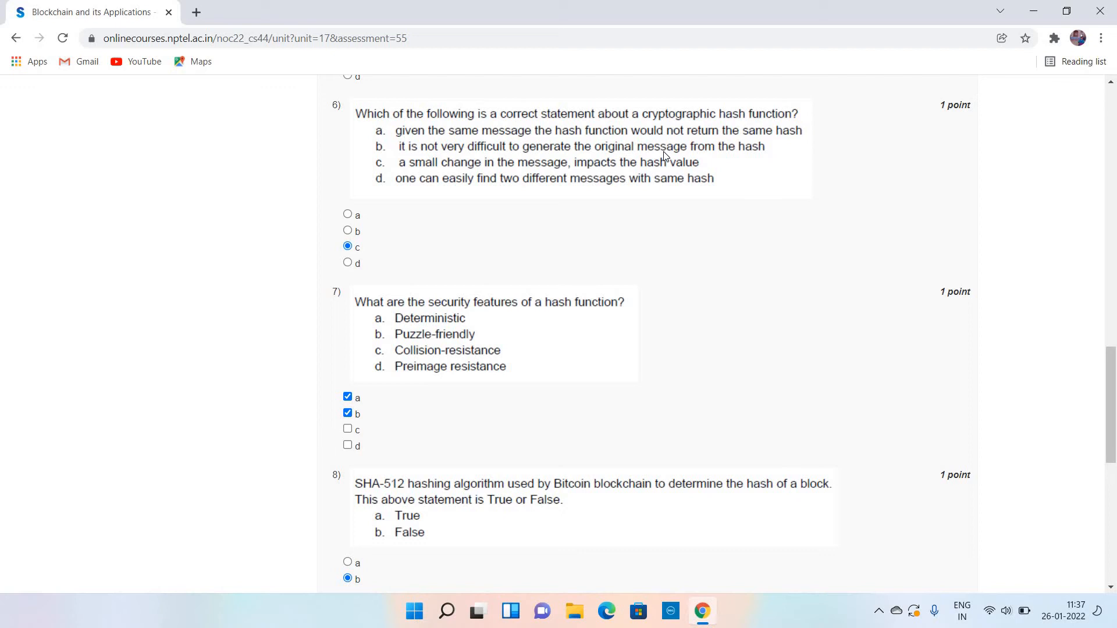
{"action": "mouse_move", "coordinate": [566, 176]}
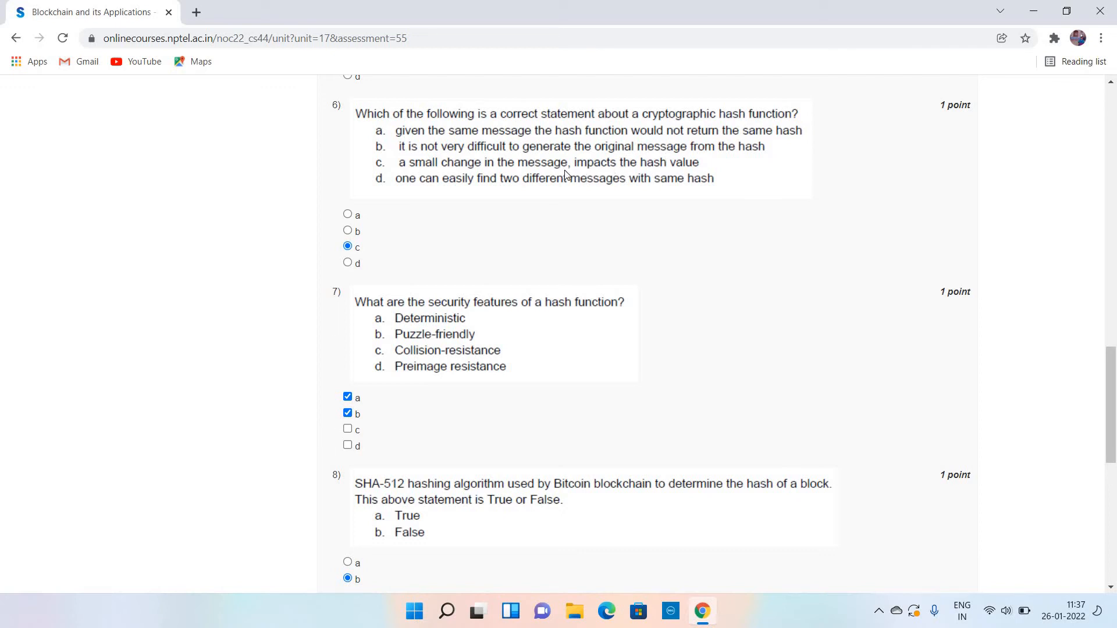
{"action": "mouse_move", "coordinate": [655, 165]}
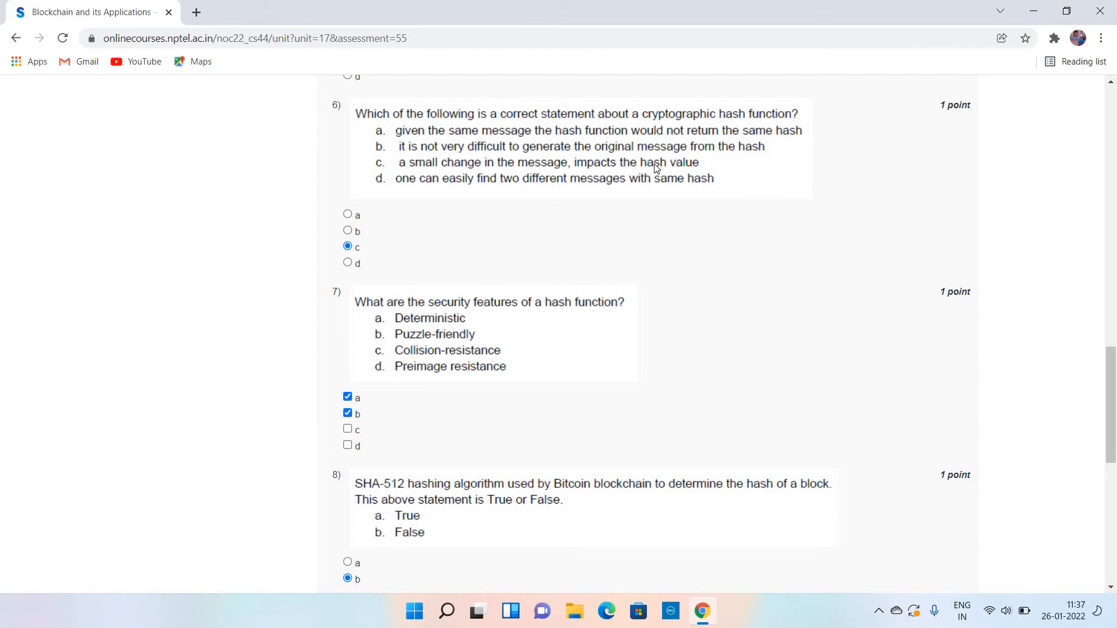
{"action": "mouse_move", "coordinate": [578, 168]}
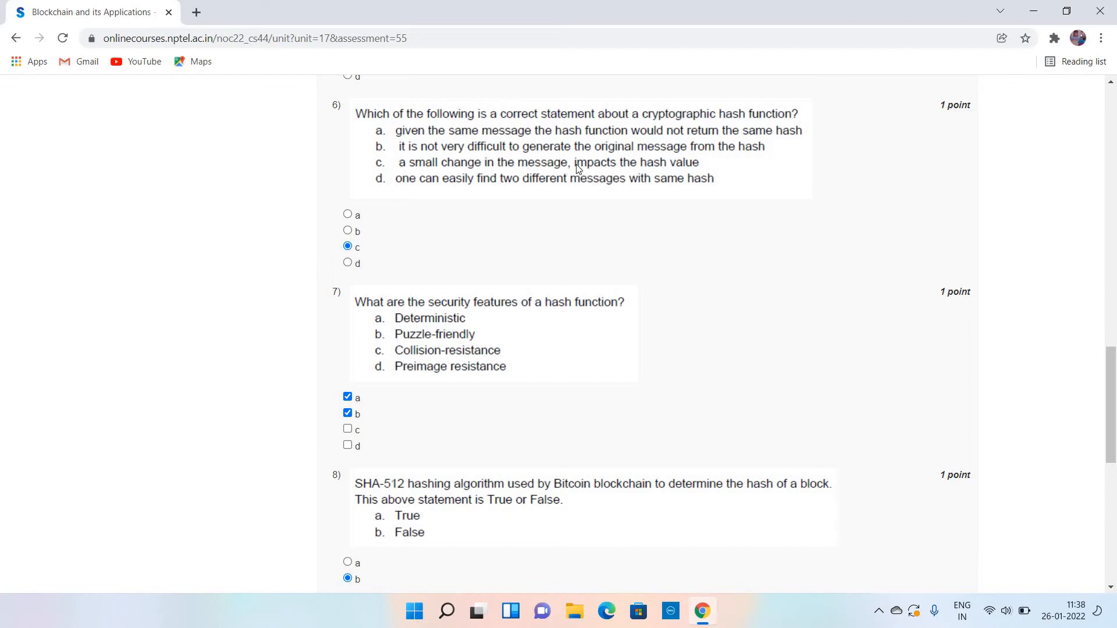
{"action": "mouse_move", "coordinate": [460, 250]}
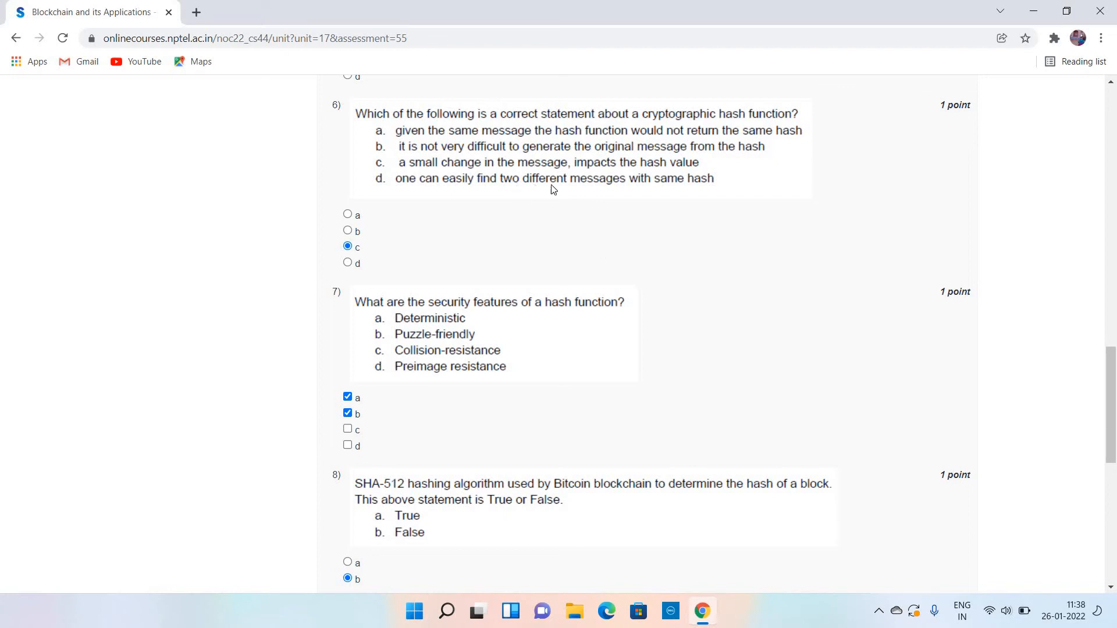
{"action": "mouse_move", "coordinate": [570, 190]}
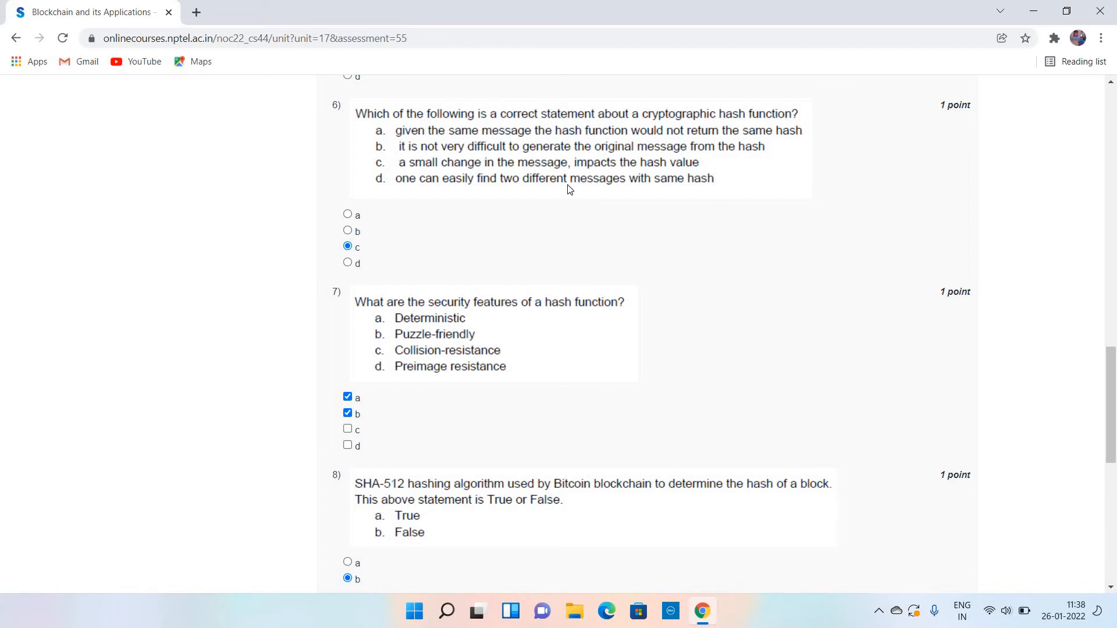
{"action": "mouse_move", "coordinate": [547, 175]}
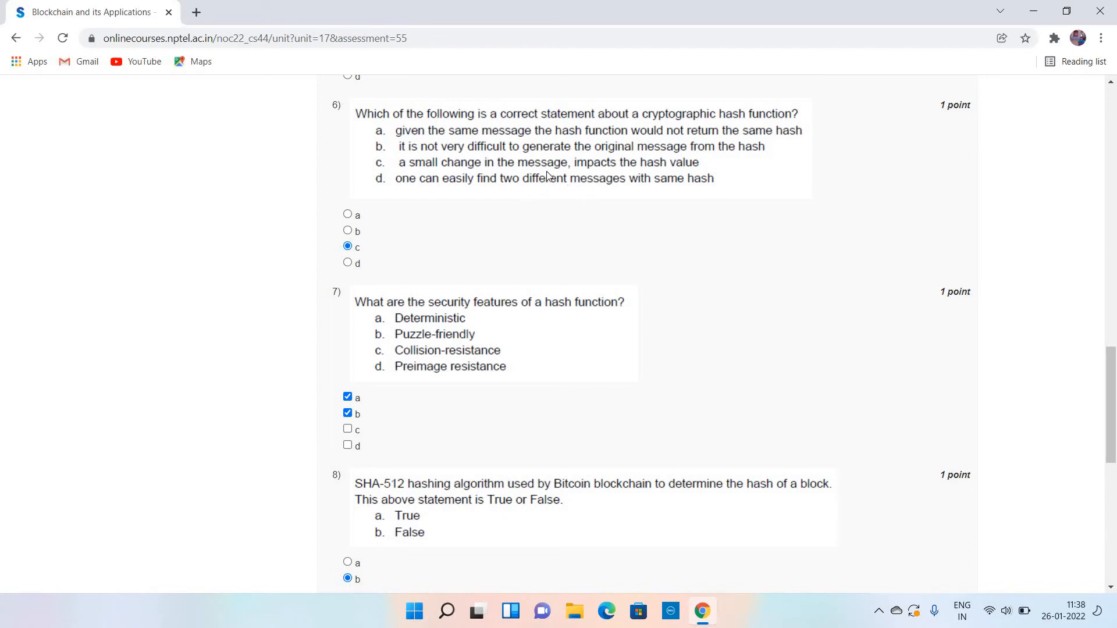
{"action": "mouse_move", "coordinate": [656, 245]}
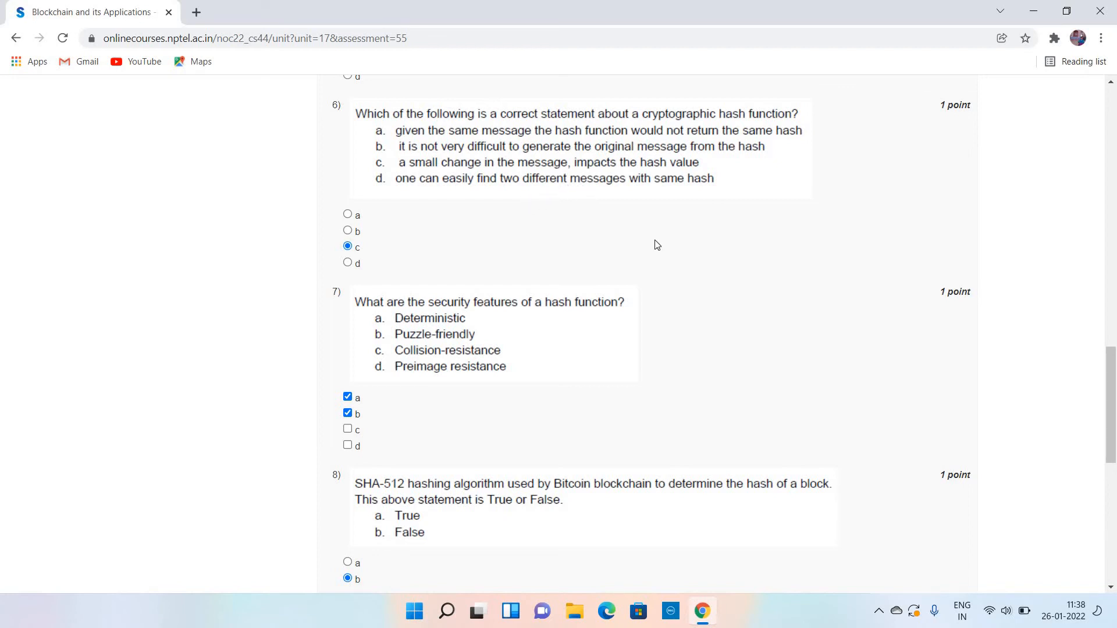
{"action": "mouse_move", "coordinate": [728, 313]}
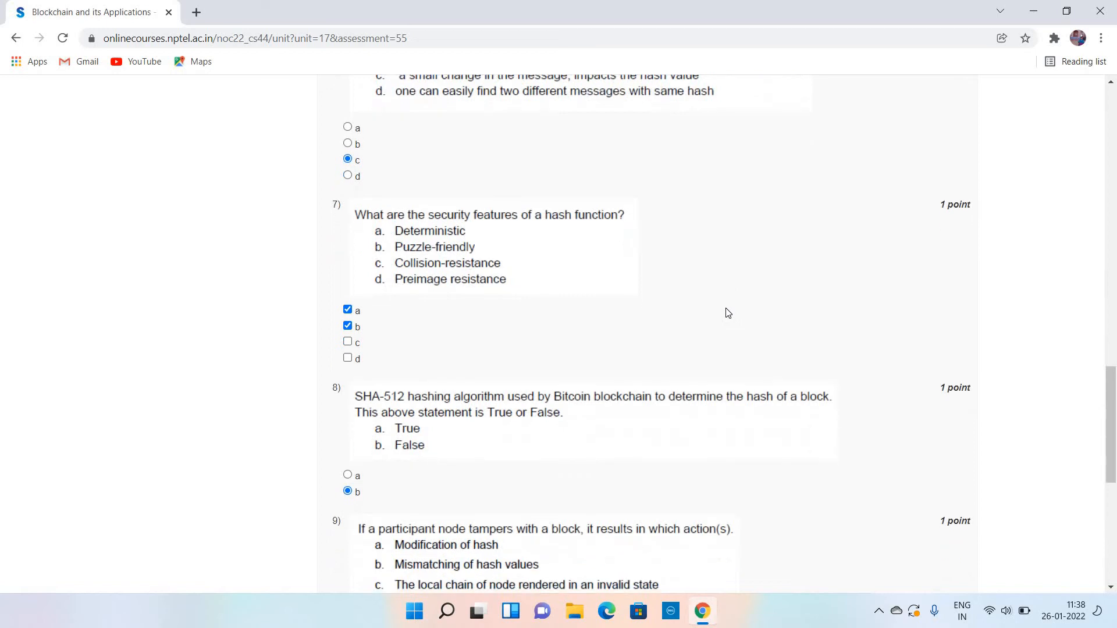
- Scroll past questions 7 and 8 to question 9 on a tampering participant node
{"action": "scroll", "scroll_direction": "down", "scroll_amount": 3}
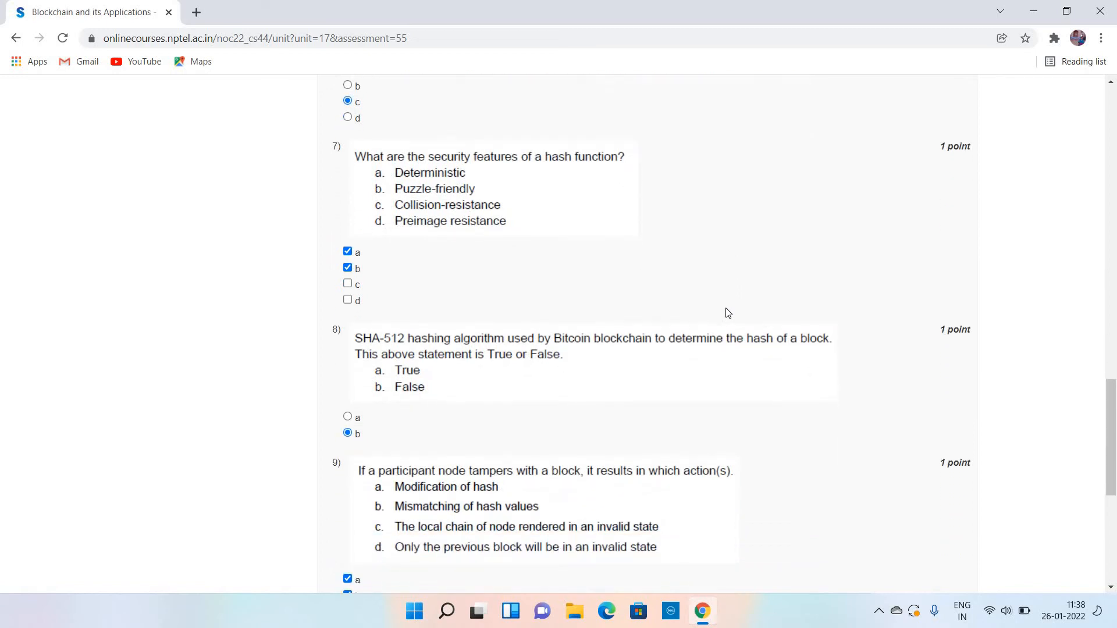
{"action": "mouse_move", "coordinate": [610, 327]}
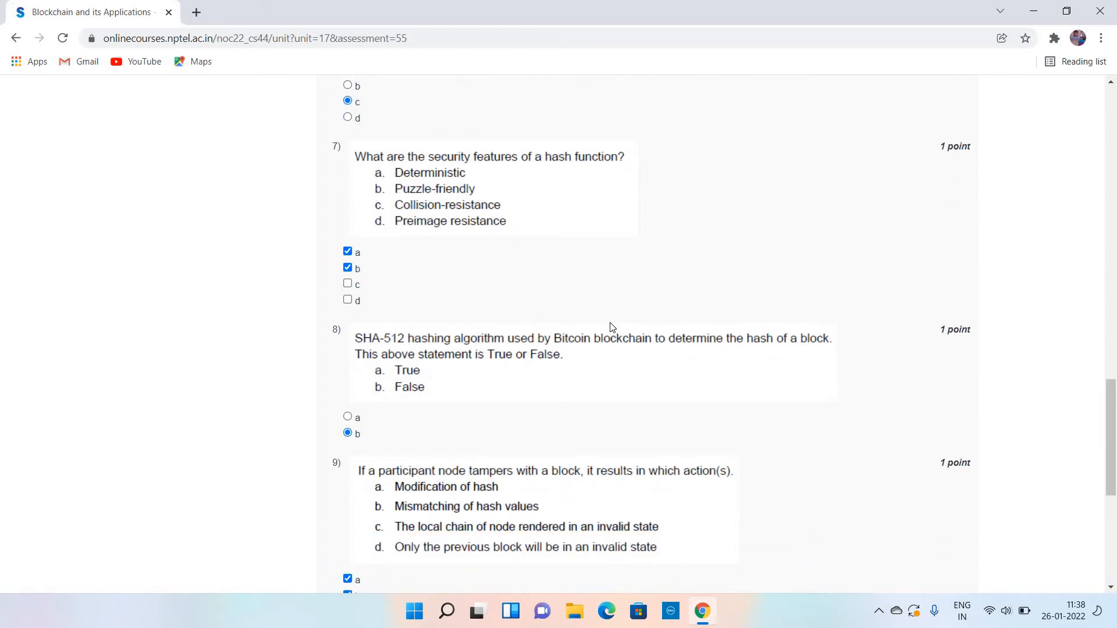
{"action": "mouse_move", "coordinate": [725, 305]}
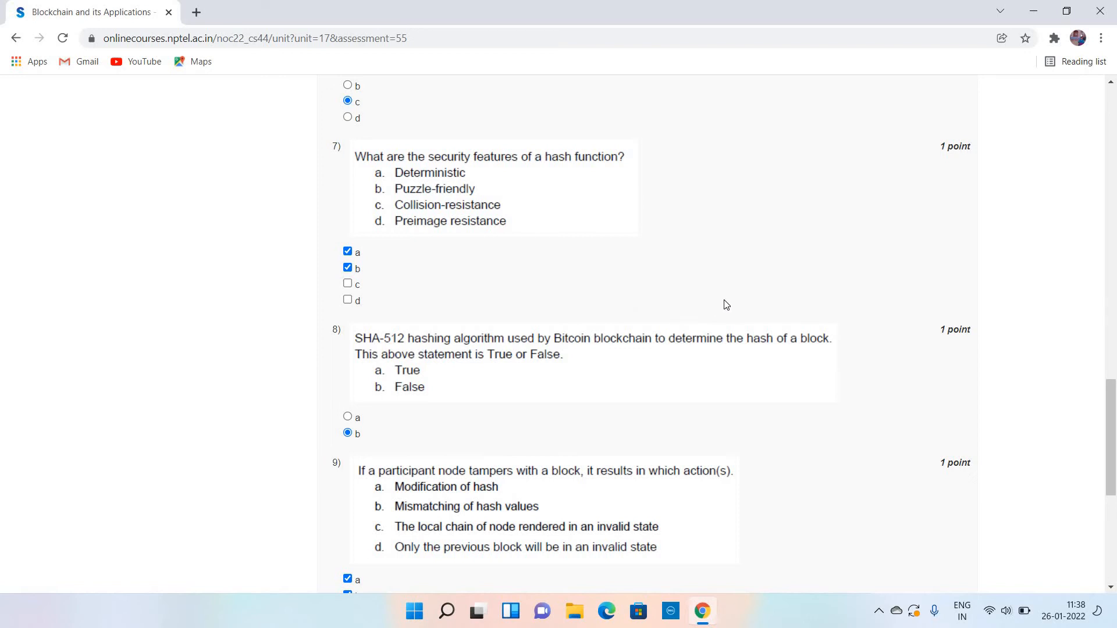
{"action": "mouse_move", "coordinate": [802, 315]}
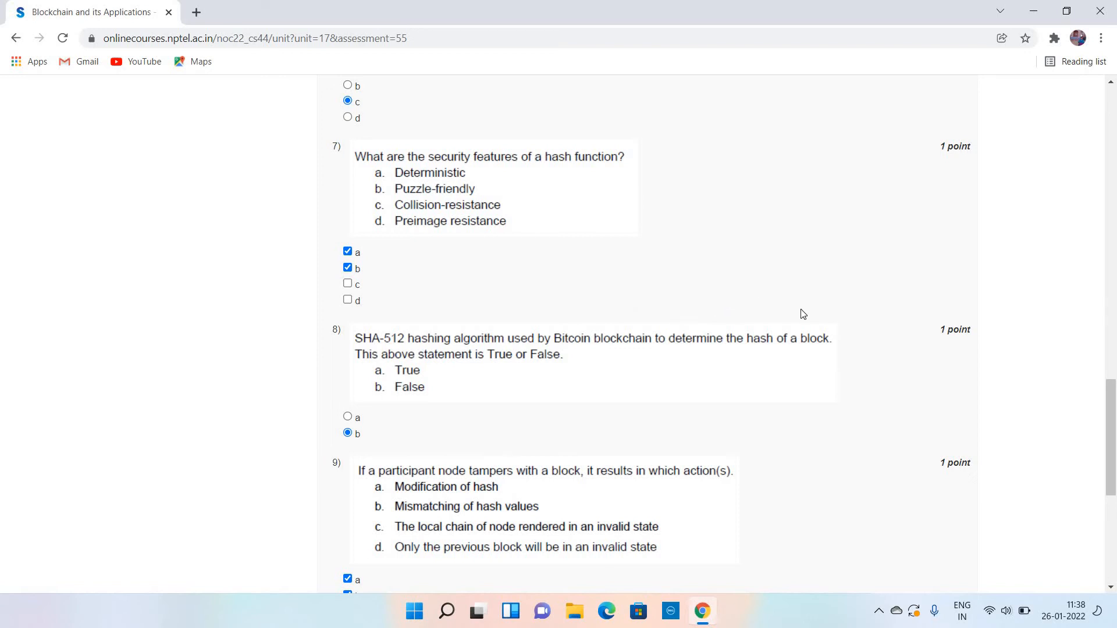
{"action": "mouse_move", "coordinate": [849, 348]}
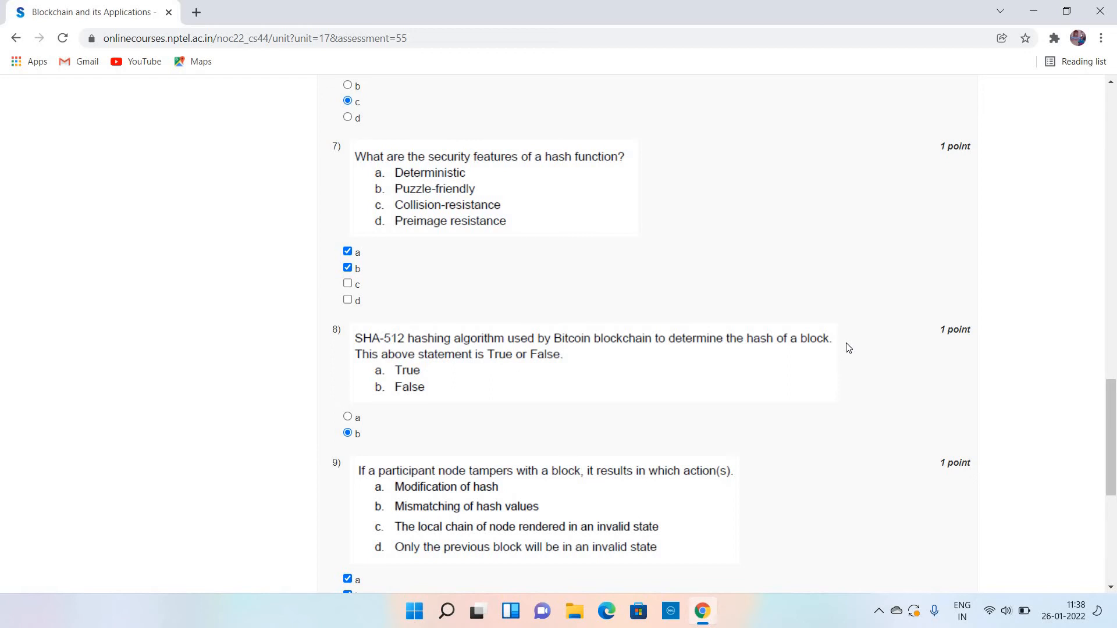
{"action": "mouse_move", "coordinate": [577, 356]}
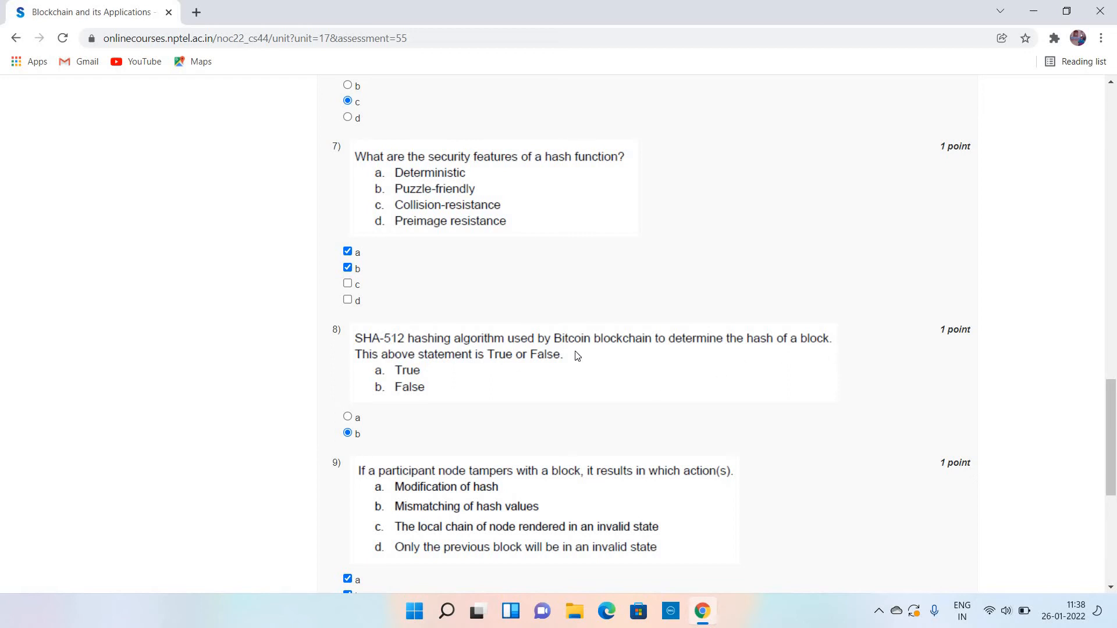
{"action": "mouse_move", "coordinate": [819, 384]}
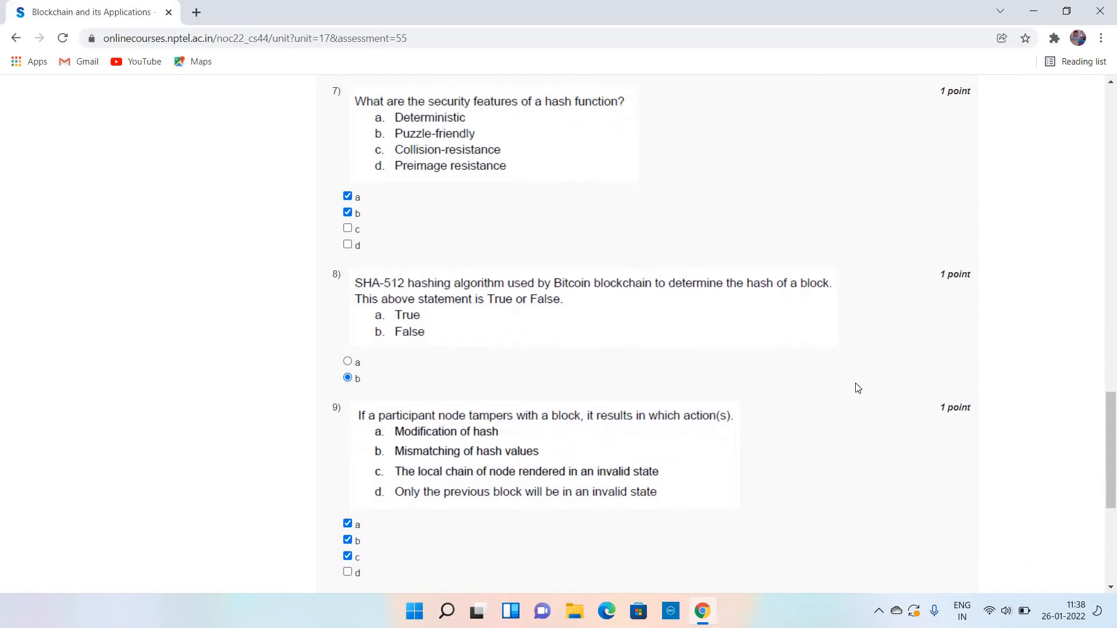
- Scroll down to question 10, answered a (SHA-256 hash of 'swayam')
{"action": "scroll", "scroll_direction": "down", "scroll_amount": 3}
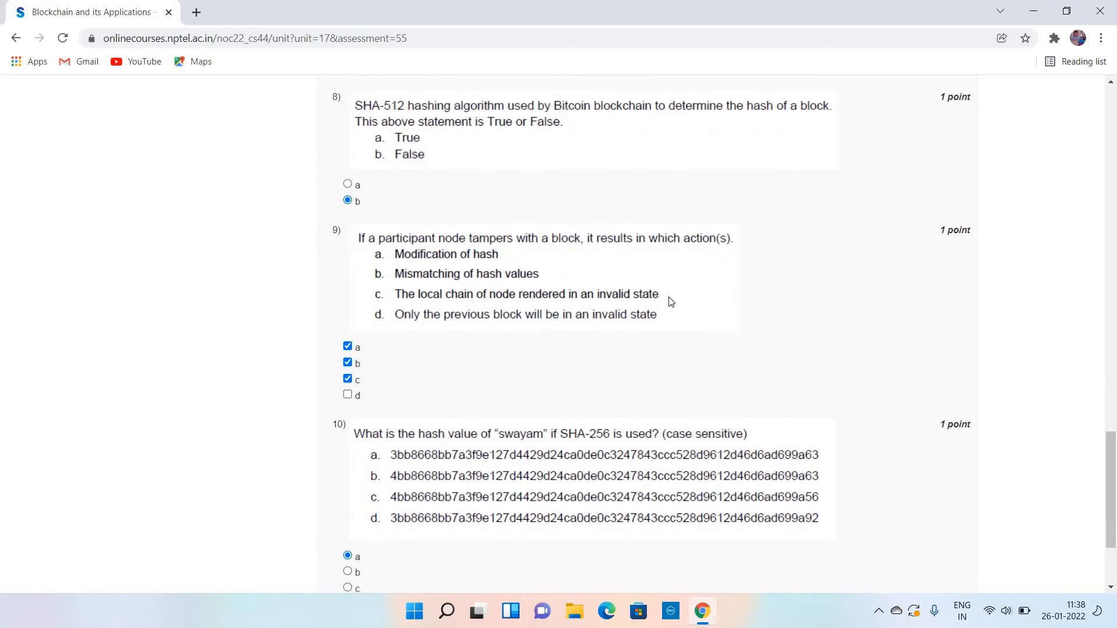
{"action": "mouse_move", "coordinate": [543, 276]}
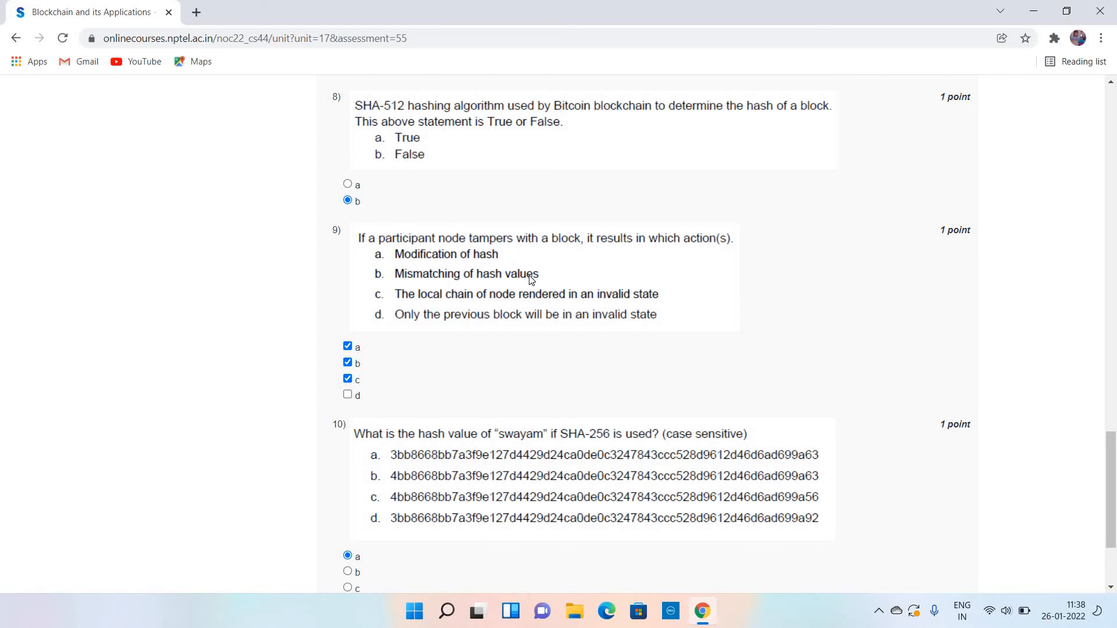
{"action": "mouse_move", "coordinate": [539, 312]}
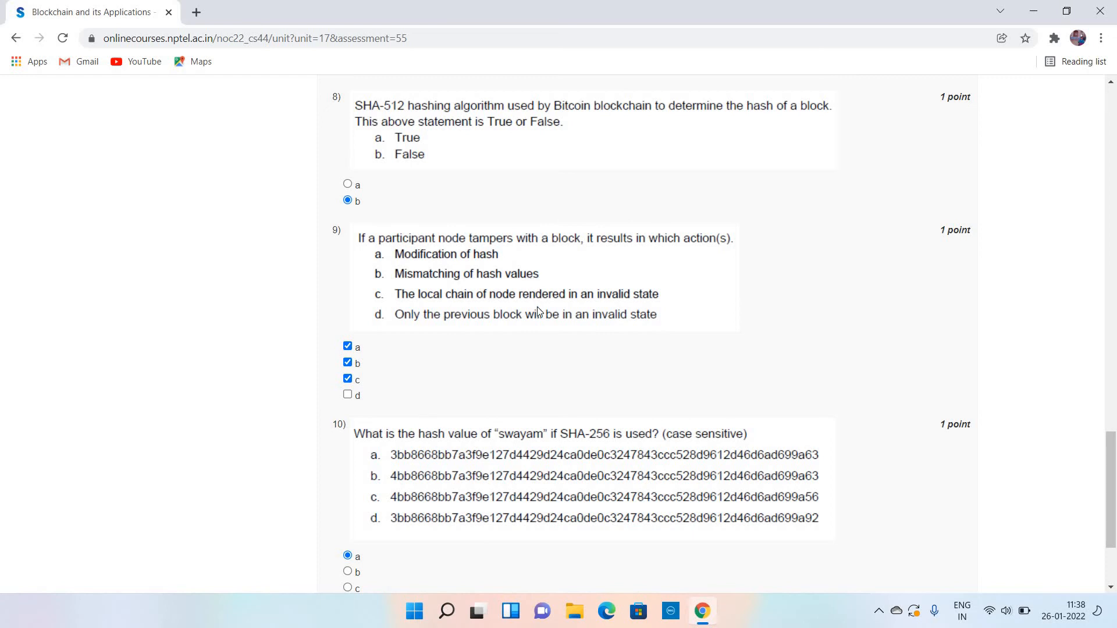
{"action": "mouse_move", "coordinate": [541, 316]}
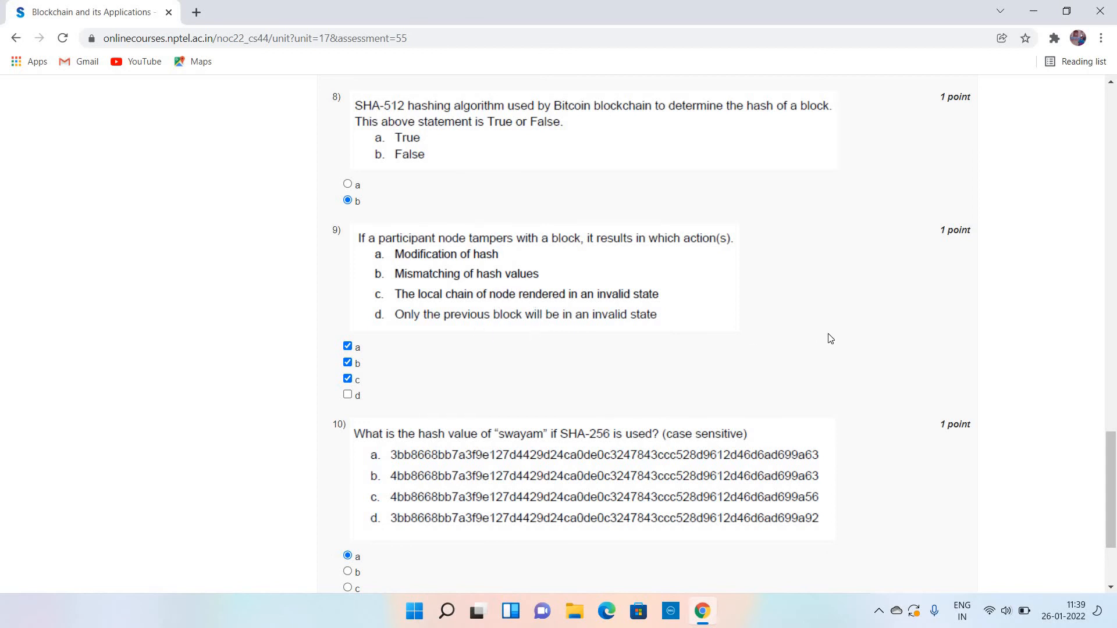
- Scroll to the page bottom showing the Submit Answers button and resubmission note
{"action": "scroll", "scroll_direction": "down", "scroll_amount": 3}
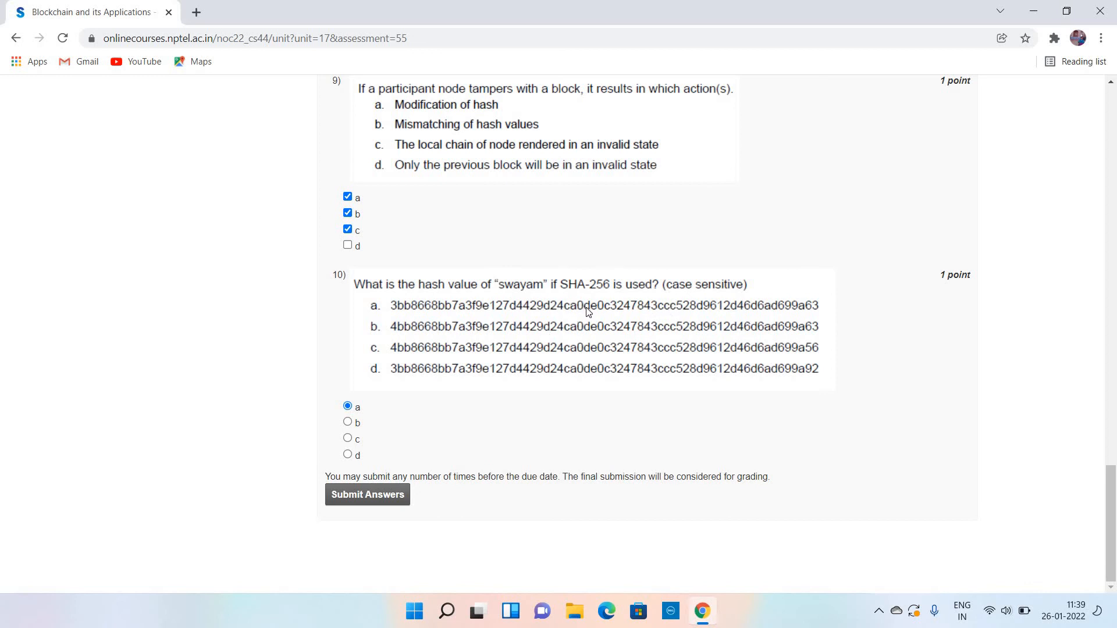
{"action": "mouse_move", "coordinate": [603, 316]}
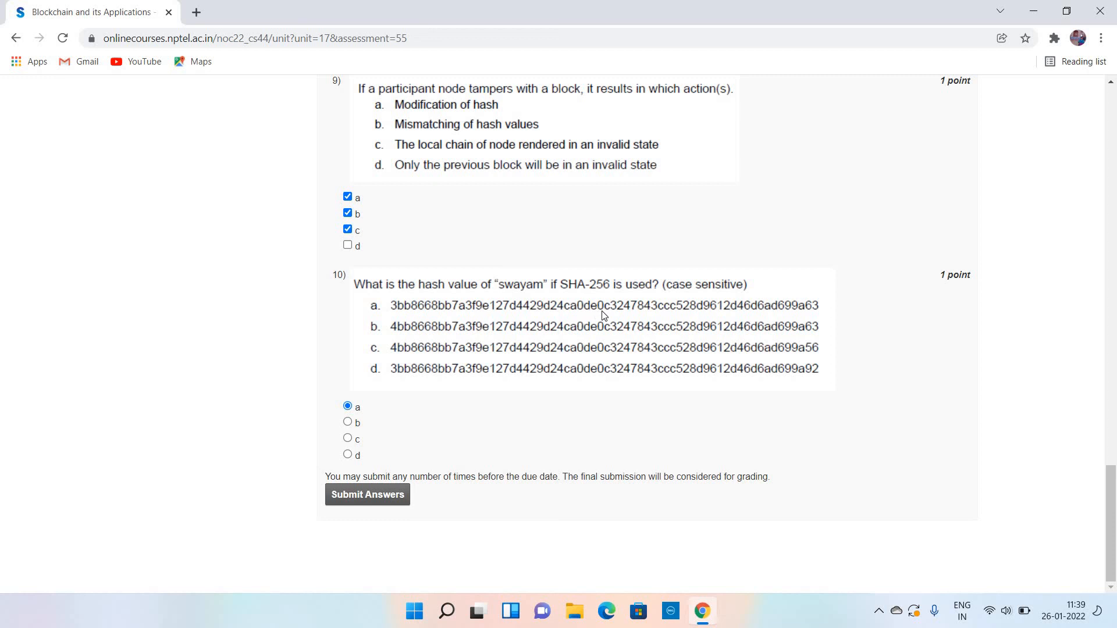
{"action": "mouse_move", "coordinate": [651, 301]}
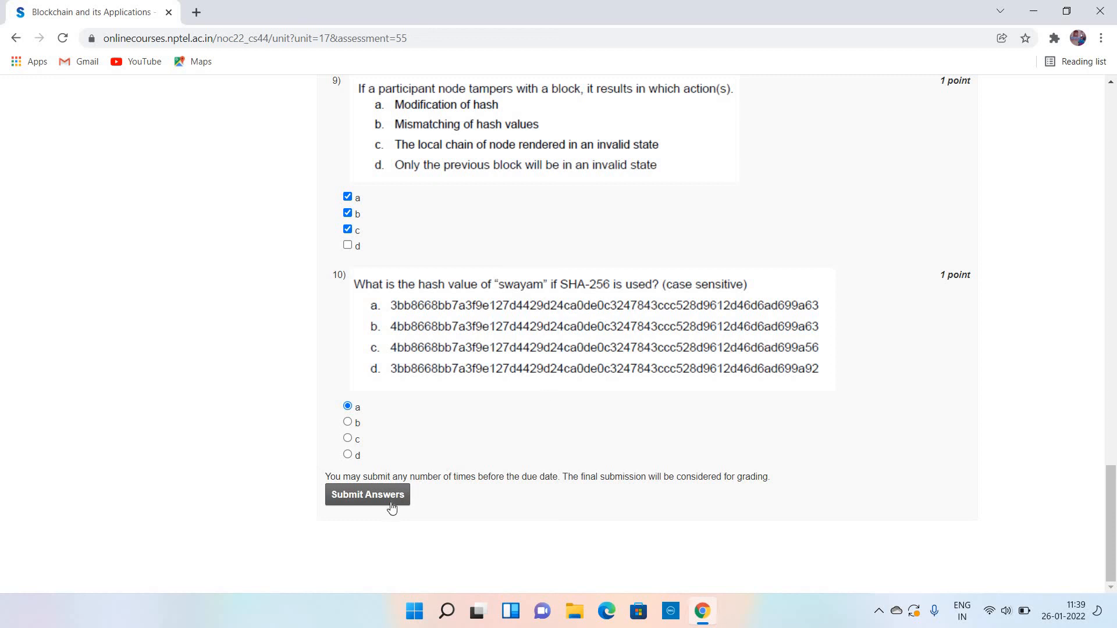
- Submit the answers and scroll the reloaded page showing the 'Assessment submitted' banner
{"action": "left_click", "coordinate": [367, 494]}
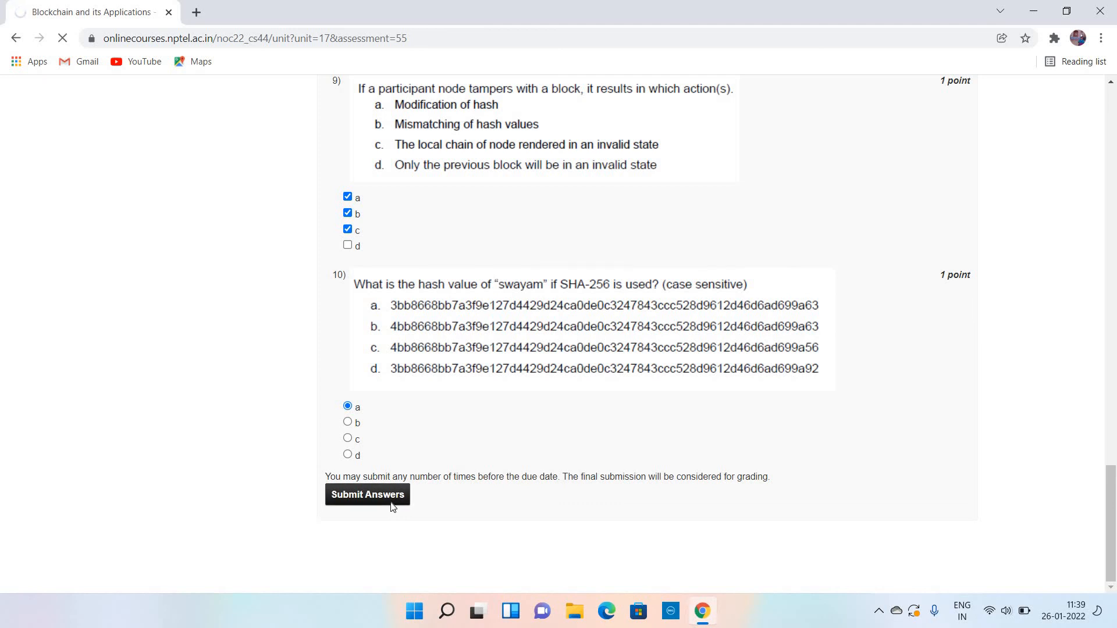
{"action": "left_click", "coordinate": [368, 495]}
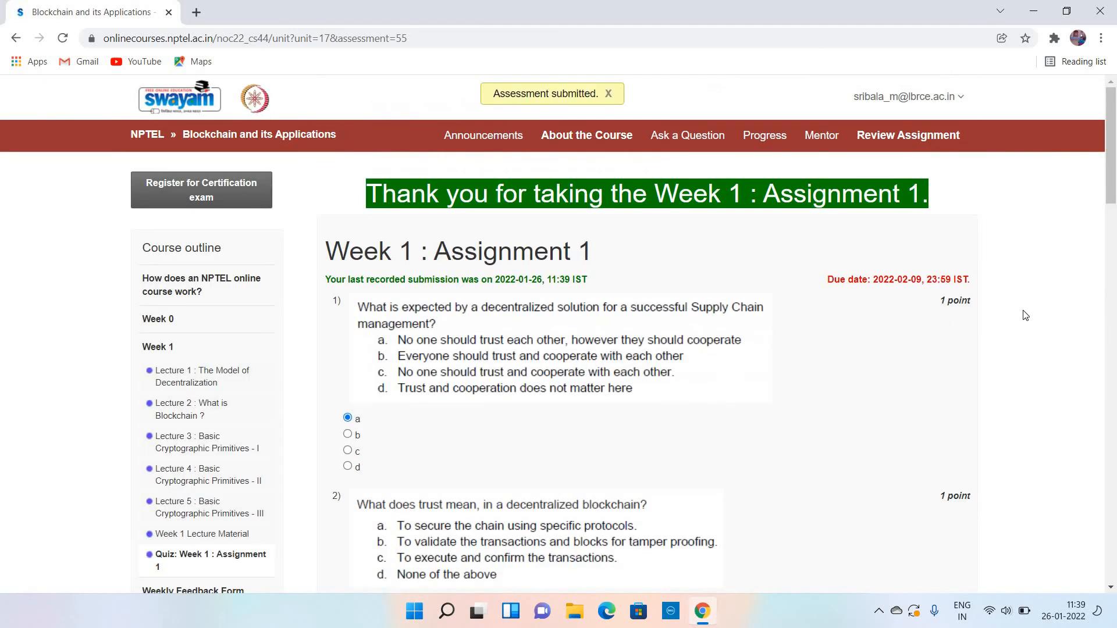
{"action": "scroll", "scroll_direction": "down", "scroll_amount": 3}
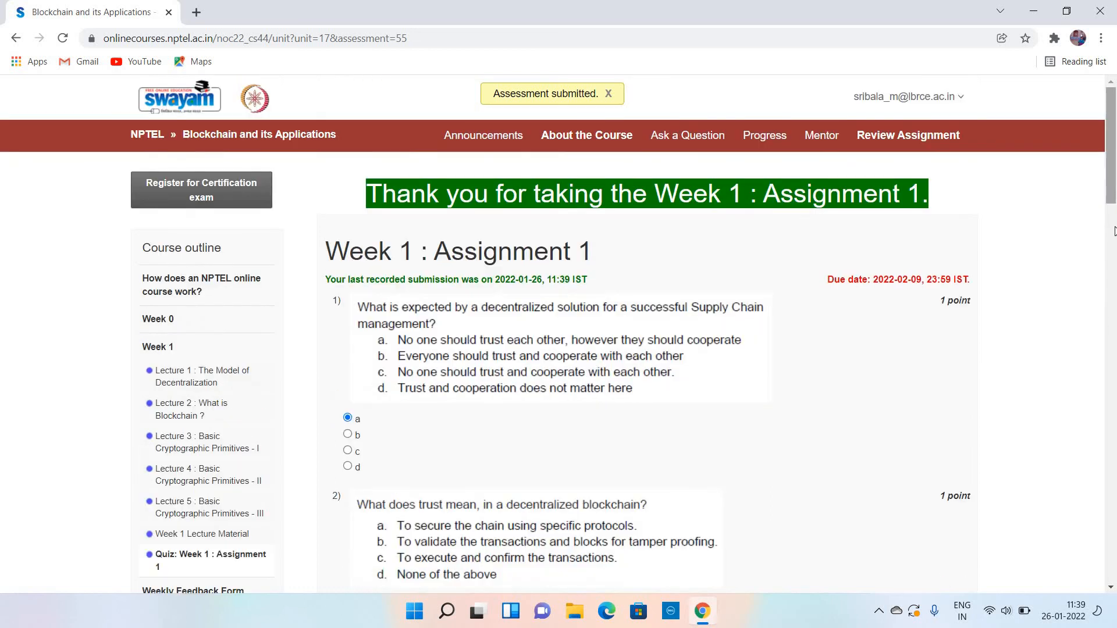
{"action": "scroll", "scroll_direction": "down", "scroll_amount": 3}
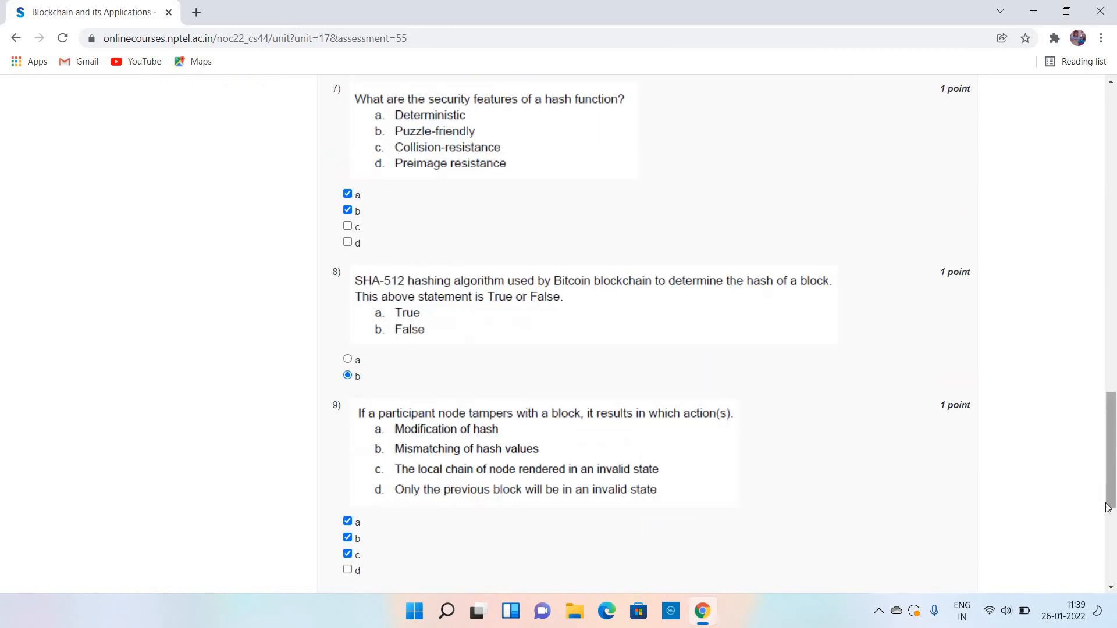
- Scroll back up to questions 2 and 3's saved answers (a, b, c and b)
{"action": "scroll", "scroll_direction": "down", "scroll_amount": 3}
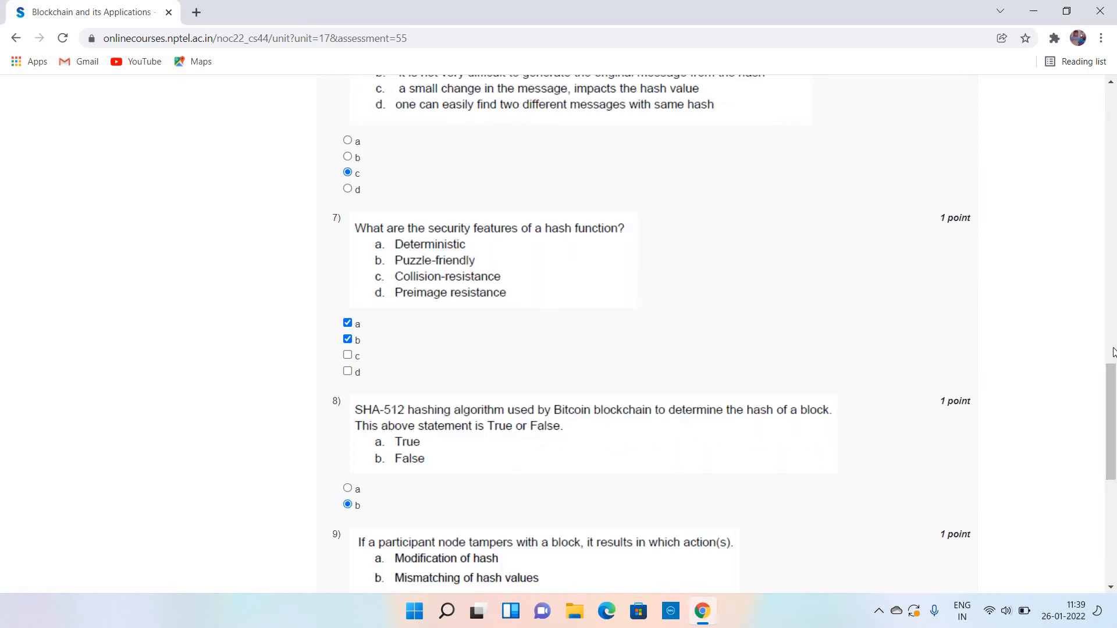
{"action": "scroll", "scroll_direction": "up", "scroll_amount": 3}
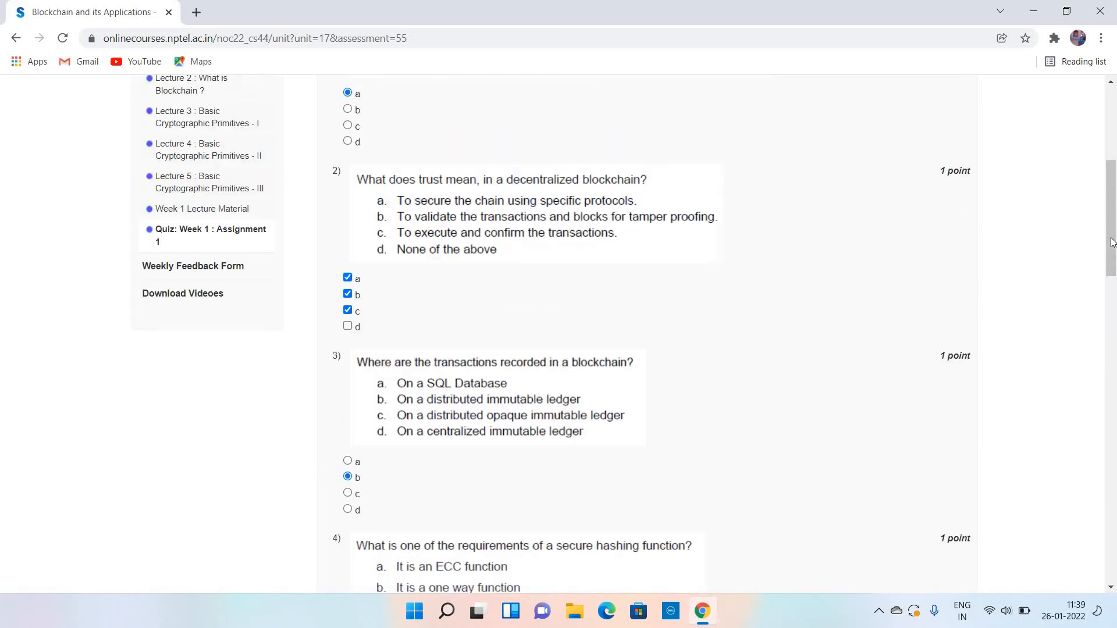